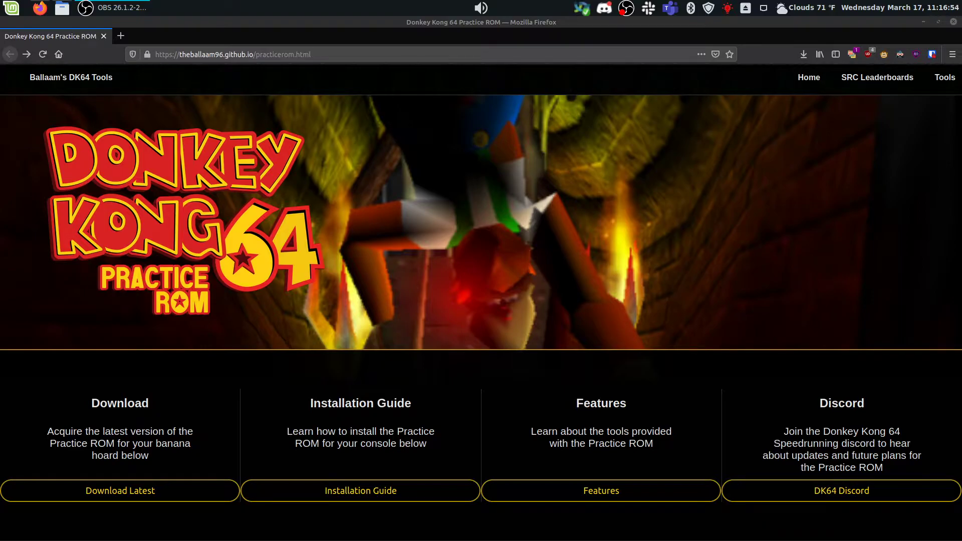
pyautogui.moveTo(209, 452)
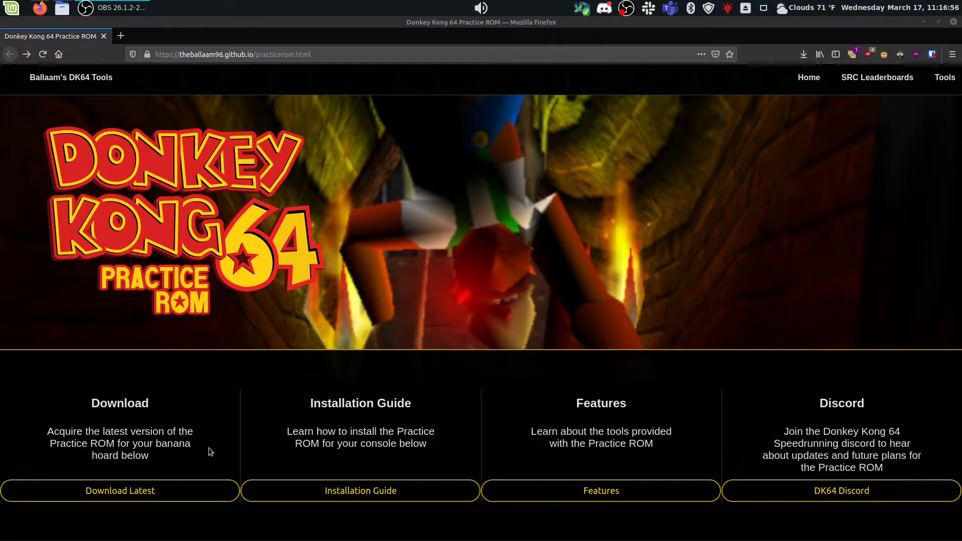
pyautogui.moveTo(302, 242)
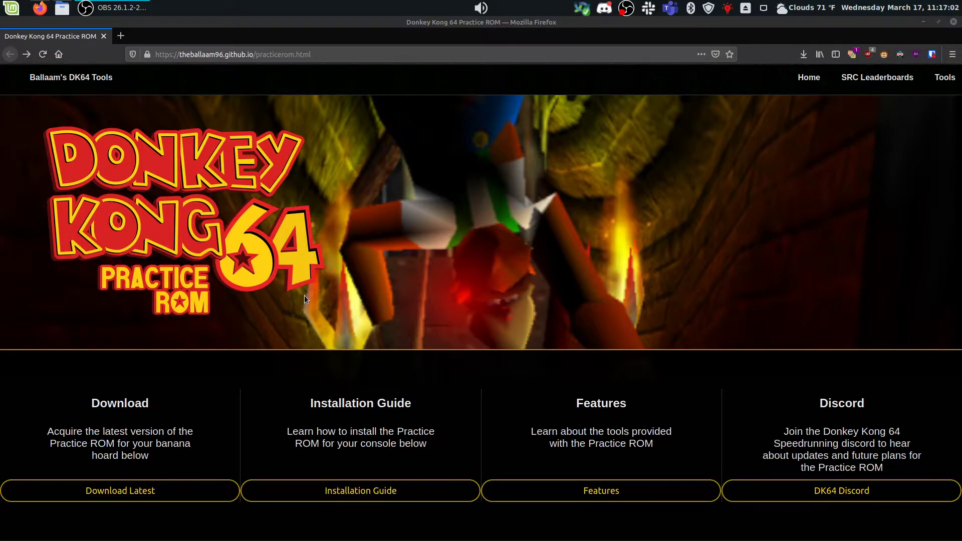
pyautogui.moveTo(314, 499)
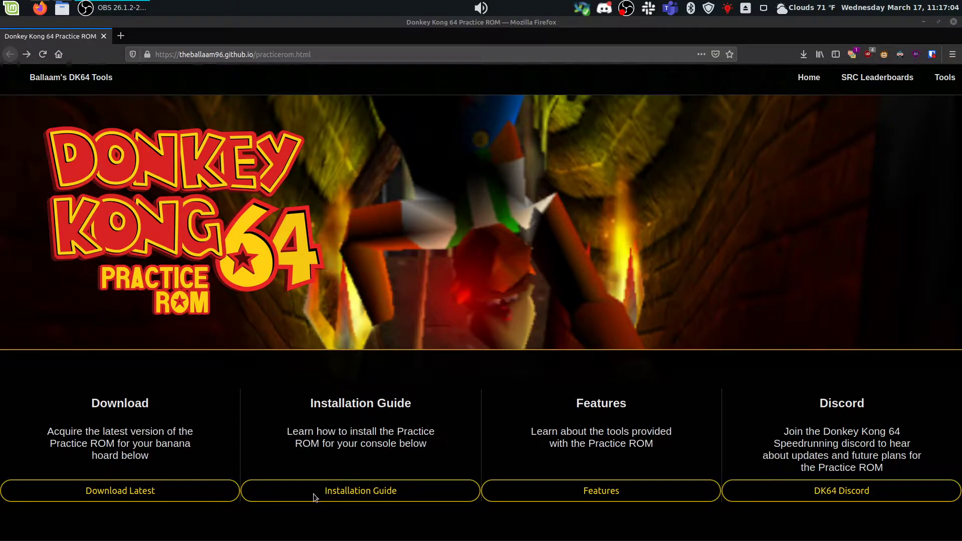
# Step: From the installation guide's Wii U requirements, open the second homebrew tutorial video and pause it
pyautogui.click(360, 490)
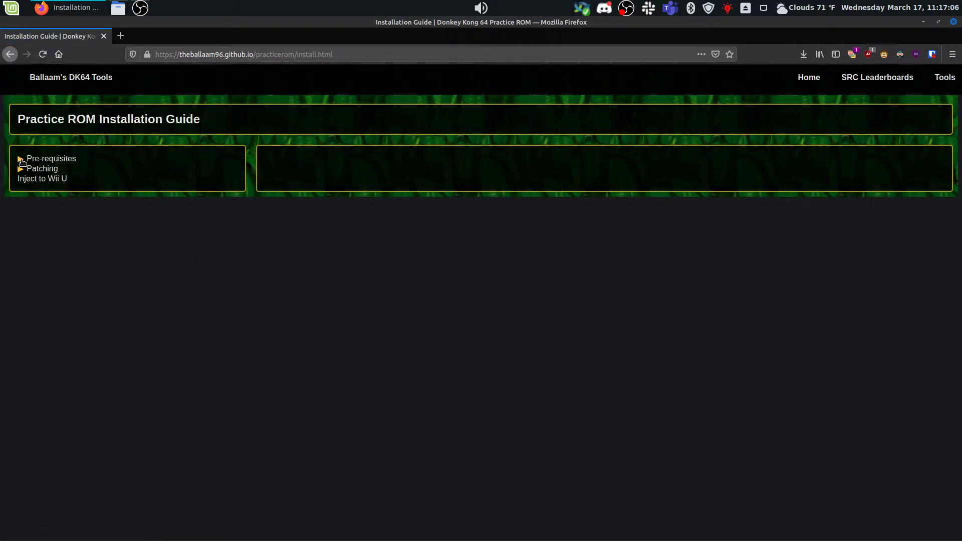
pyautogui.click(21, 158)
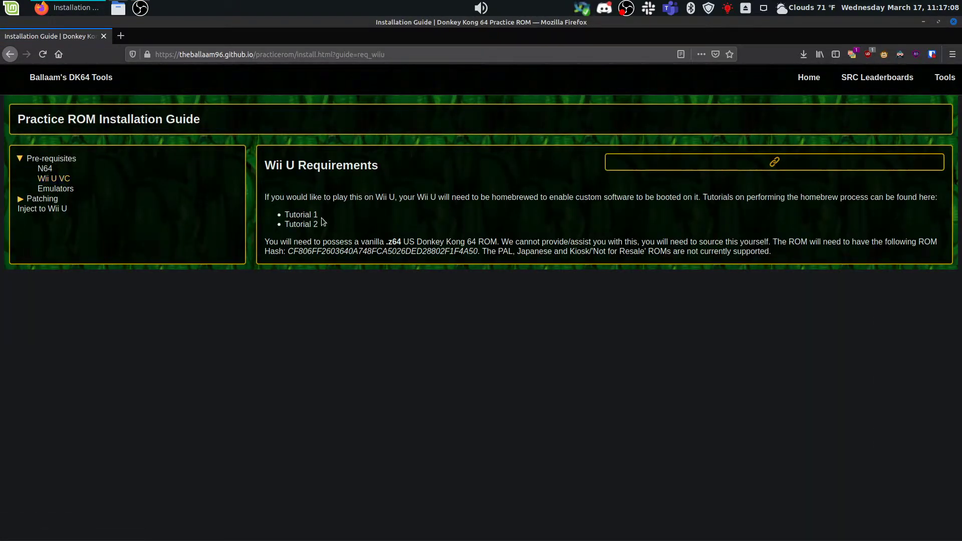
pyautogui.moveTo(302, 224)
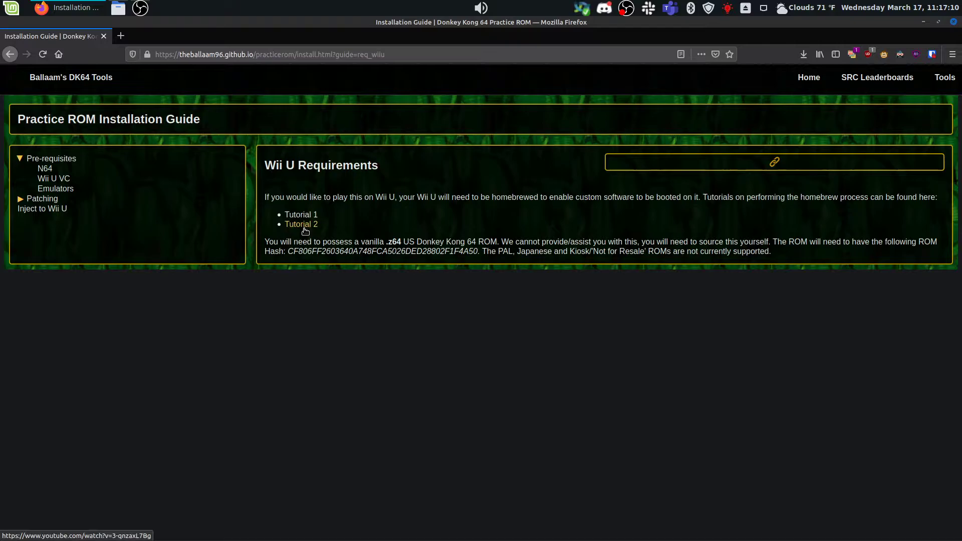
pyautogui.click(301, 224)
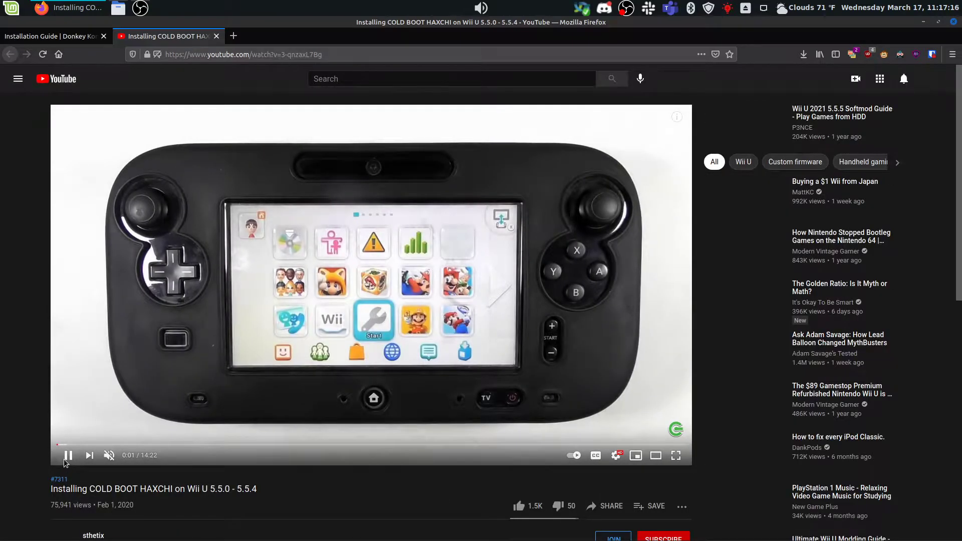
pyautogui.click(68, 455)
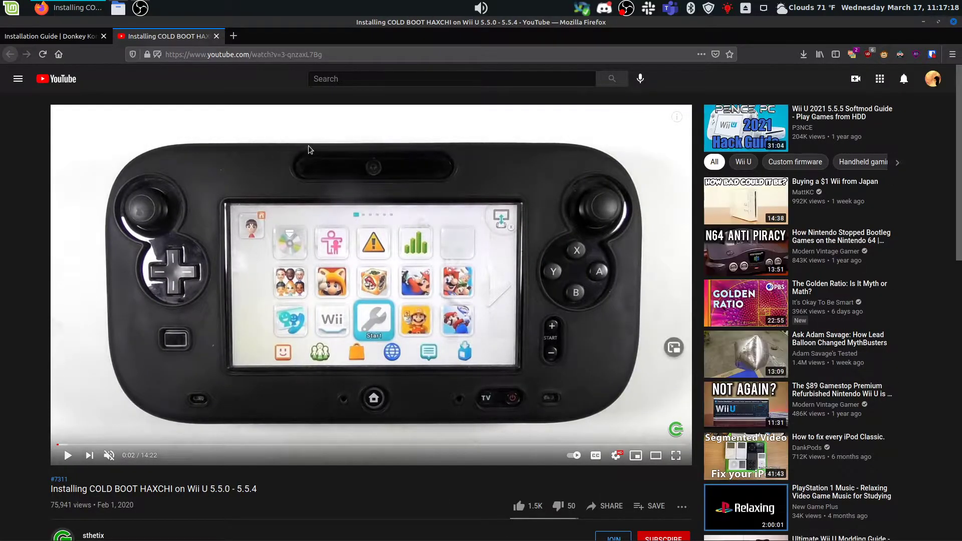
pyautogui.moveTo(336, 197)
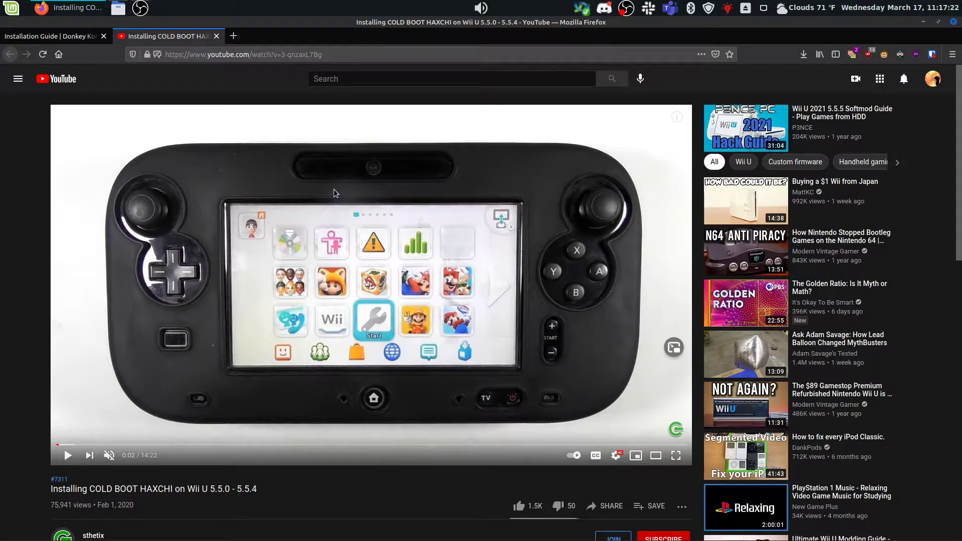
pyautogui.moveTo(108, 57)
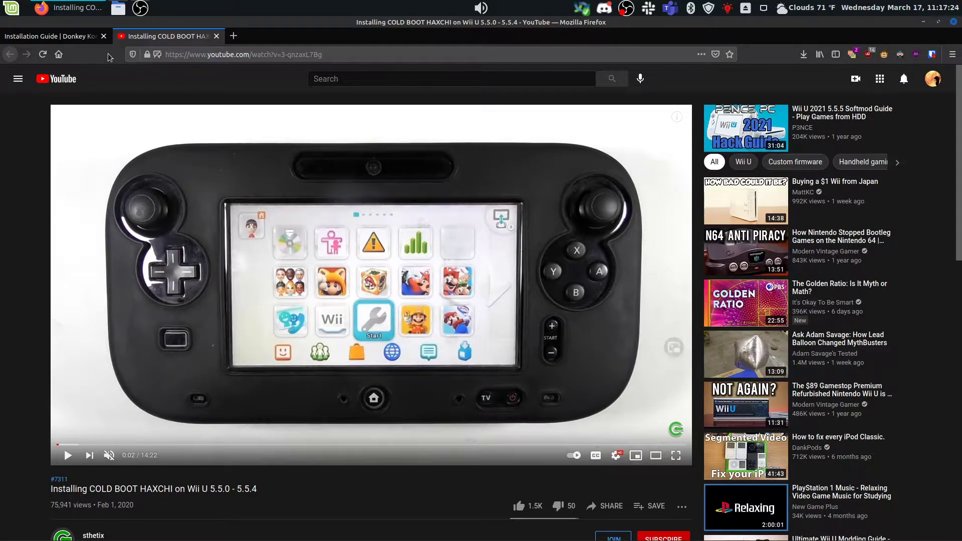
# Step: Return to the Practice ROM site and open the web patcher for version 1.3.2
pyautogui.click(52, 36)
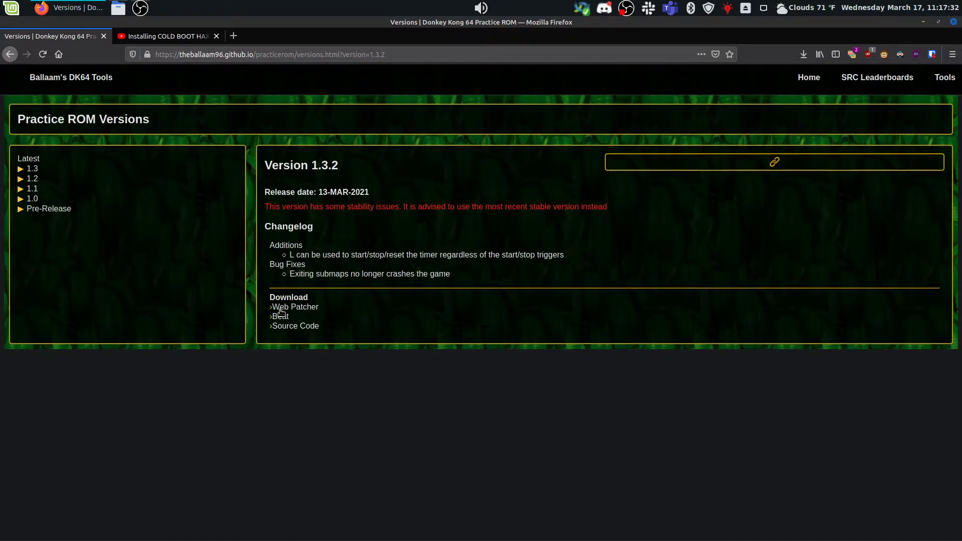
pyautogui.moveTo(295, 307)
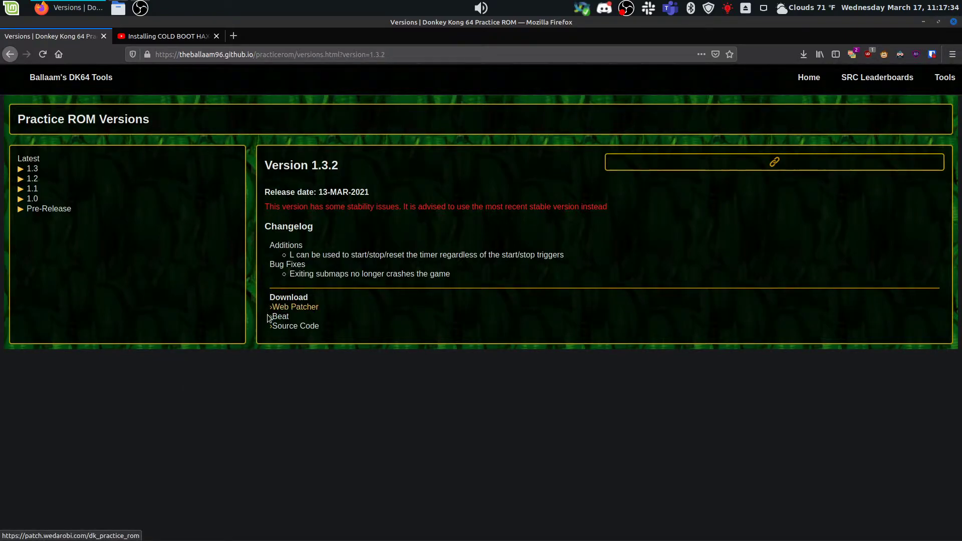
pyautogui.moveTo(279, 316)
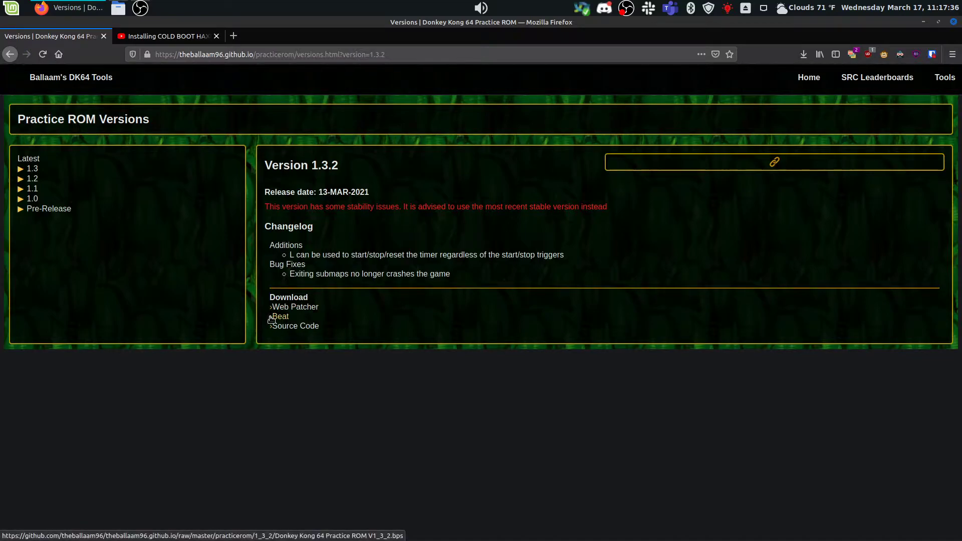
pyautogui.click(296, 306)
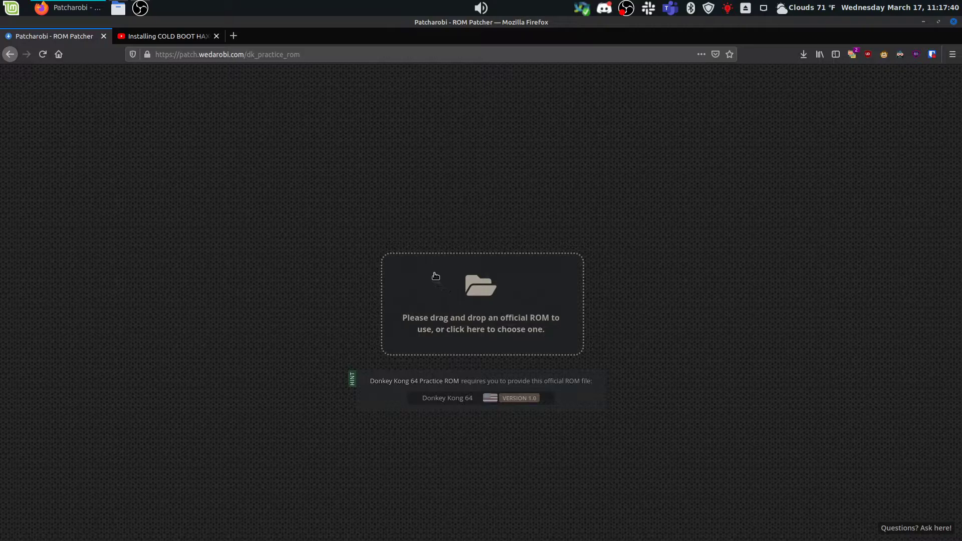
pyautogui.moveTo(391, 279)
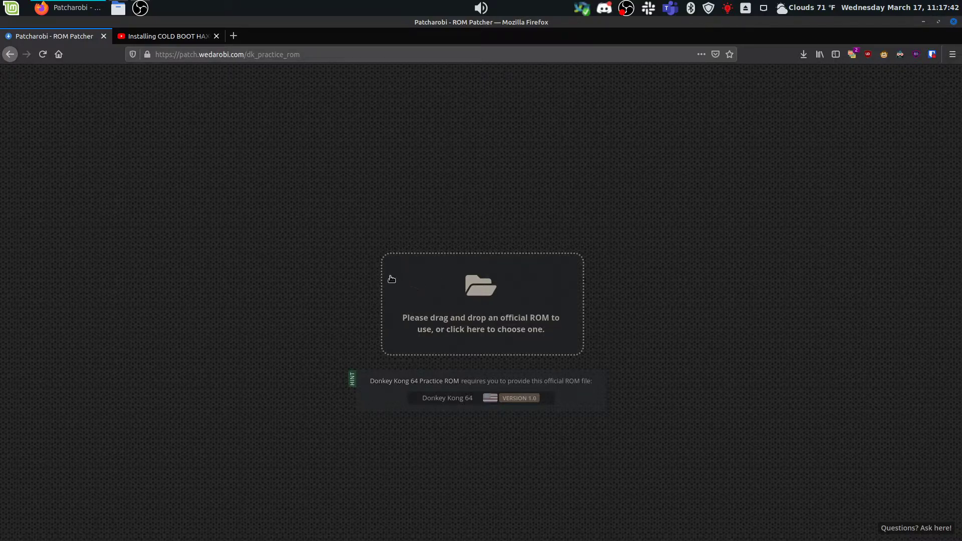
pyautogui.moveTo(421, 283)
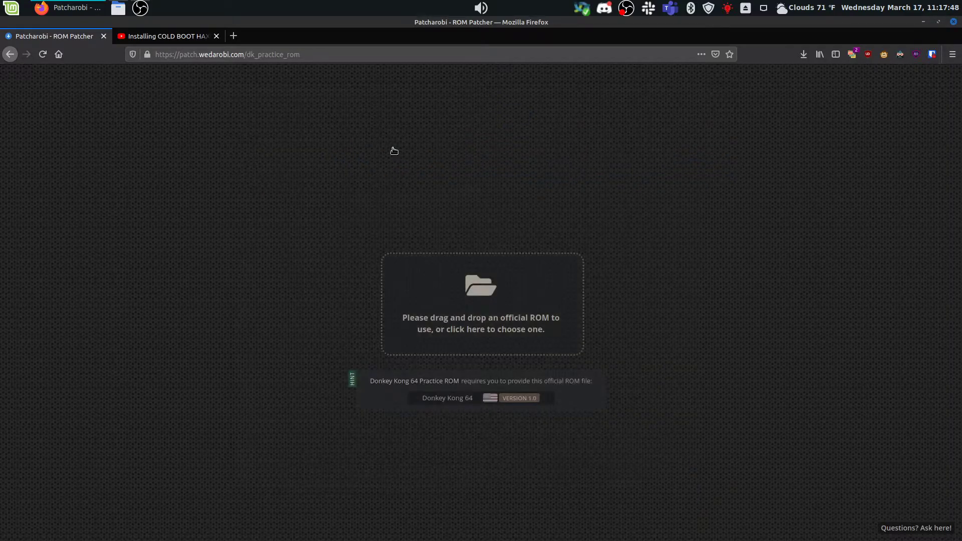
# Step: Patch the official Donkey Kong 64 ROM with v1.3 and save DK64_Practice_ROM_v1.3.z64 to the n64 roms folder
pyautogui.click(480, 304)
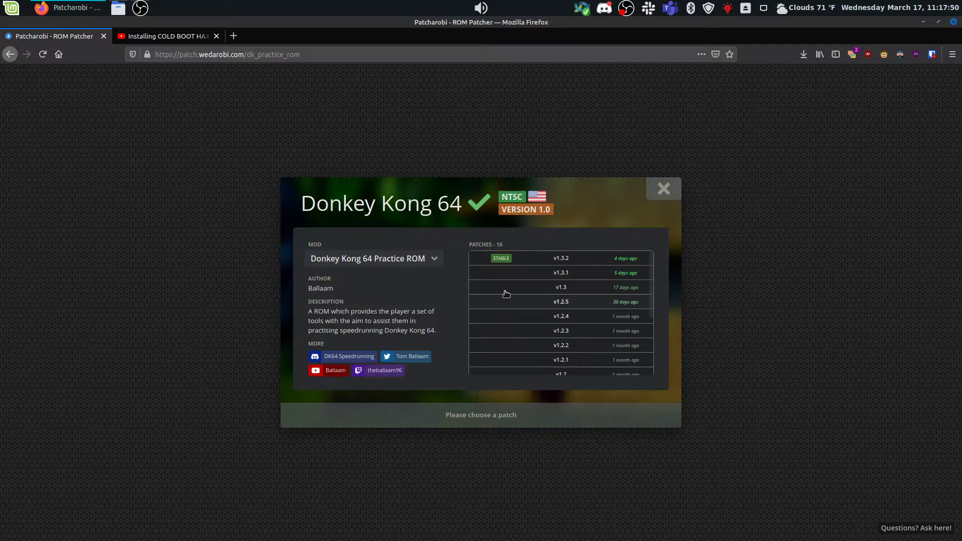
pyautogui.click(561, 287)
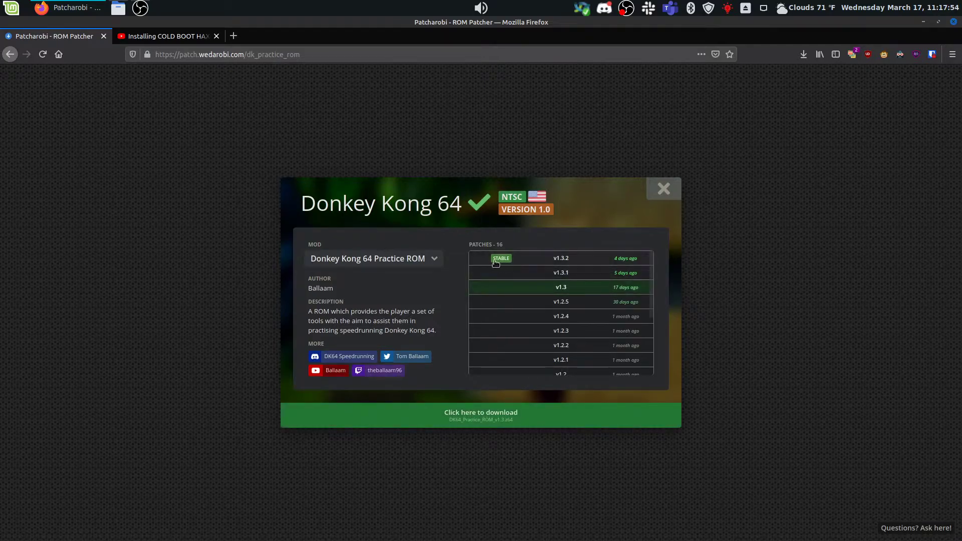
pyautogui.moveTo(481, 385)
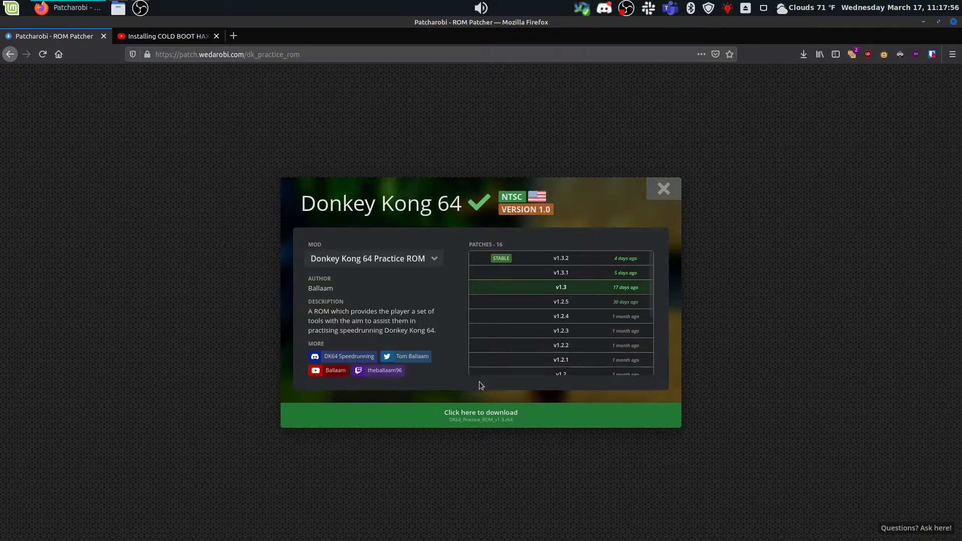
pyautogui.moveTo(432, 411)
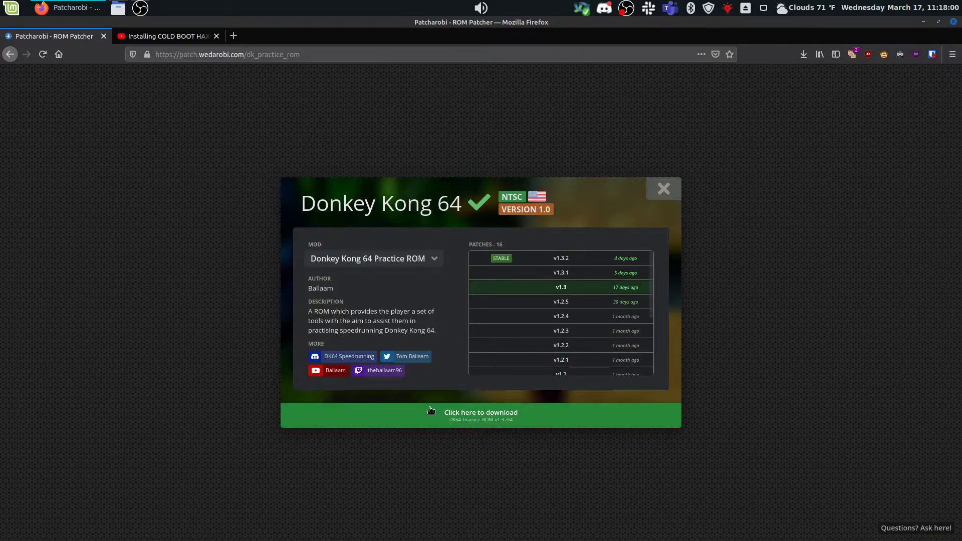
pyautogui.click(480, 415)
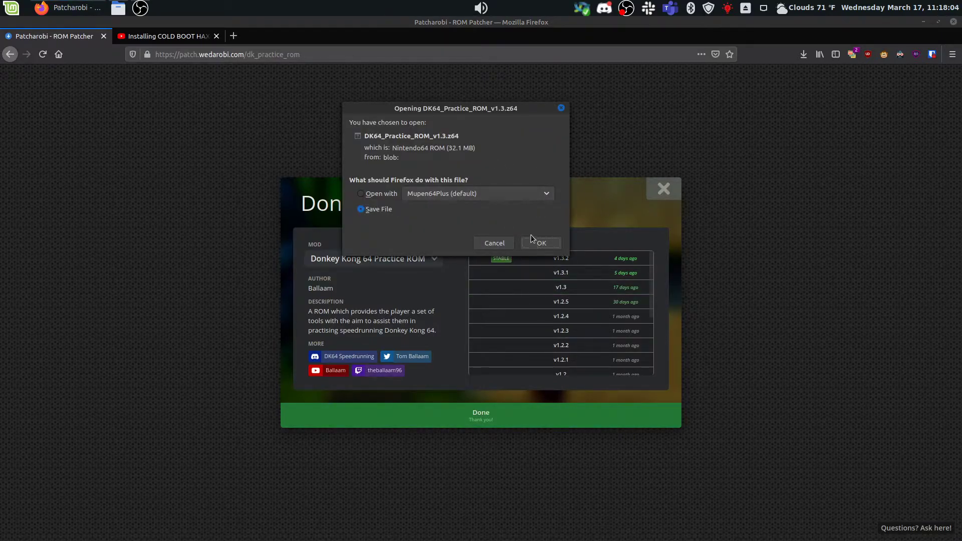
pyautogui.click(540, 243)
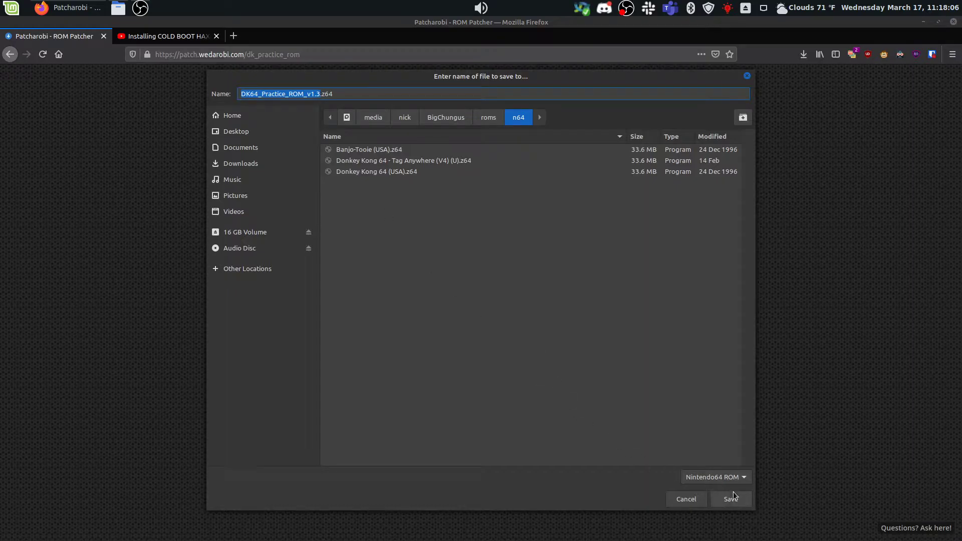
pyautogui.click(730, 499)
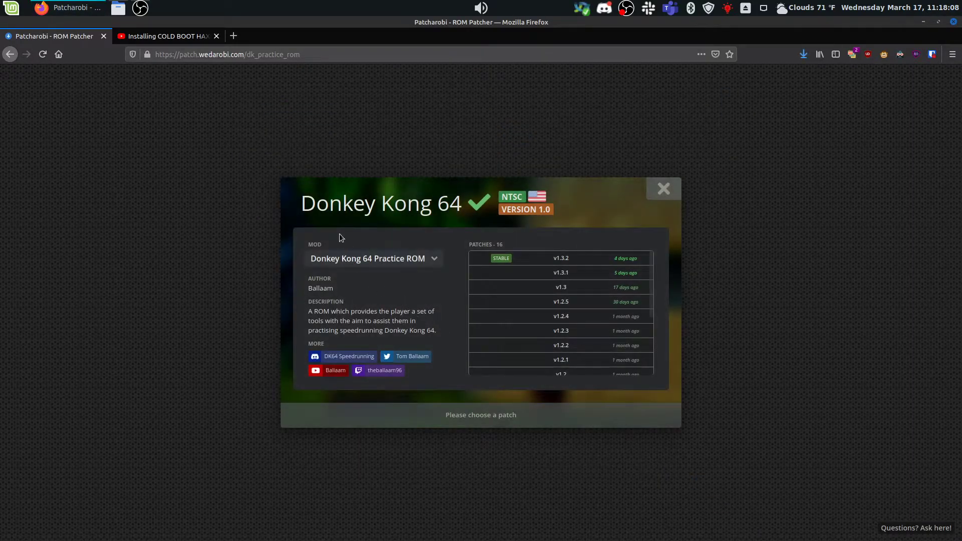
pyautogui.moveTo(180, 156)
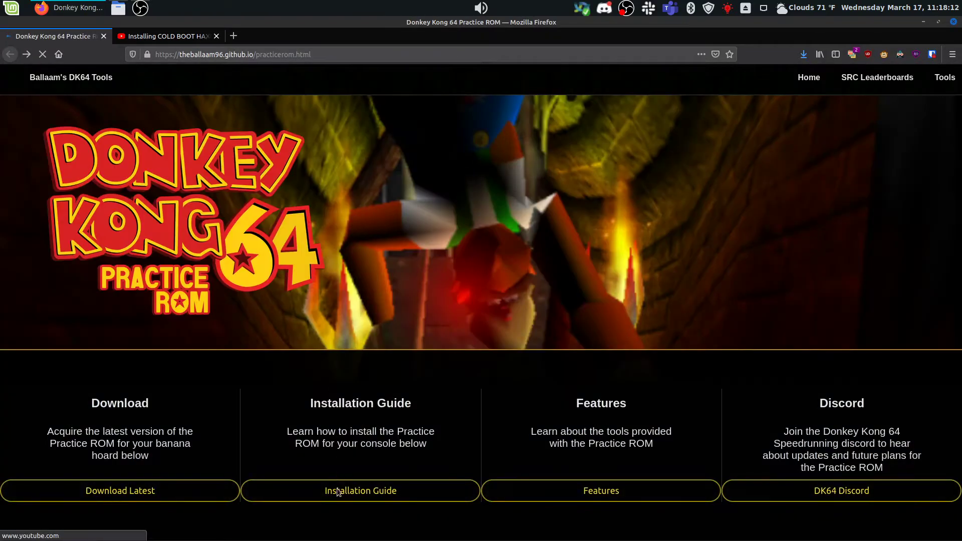
# Step: From the guide's Wii U injection instructions, open the PhacoxsInjector download page
pyautogui.click(360, 490)
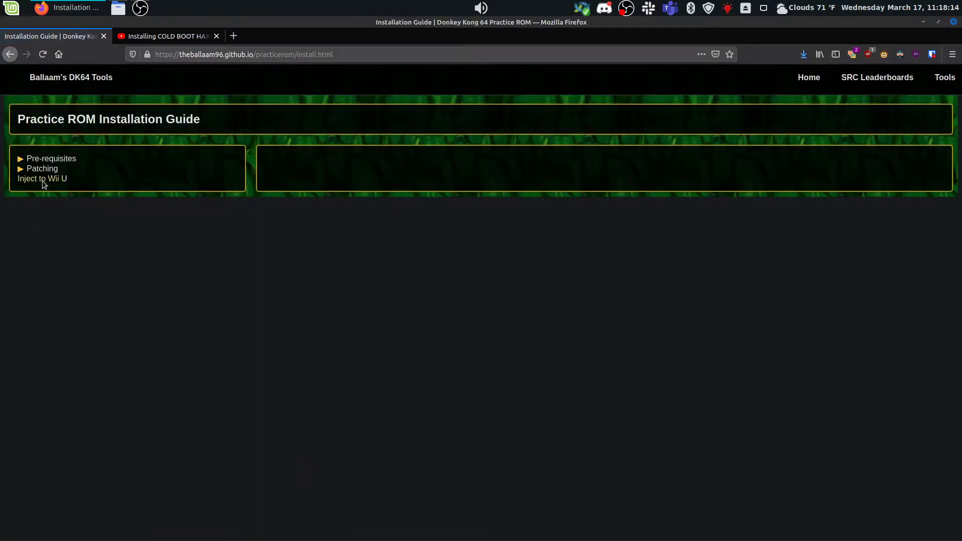
pyautogui.click(42, 178)
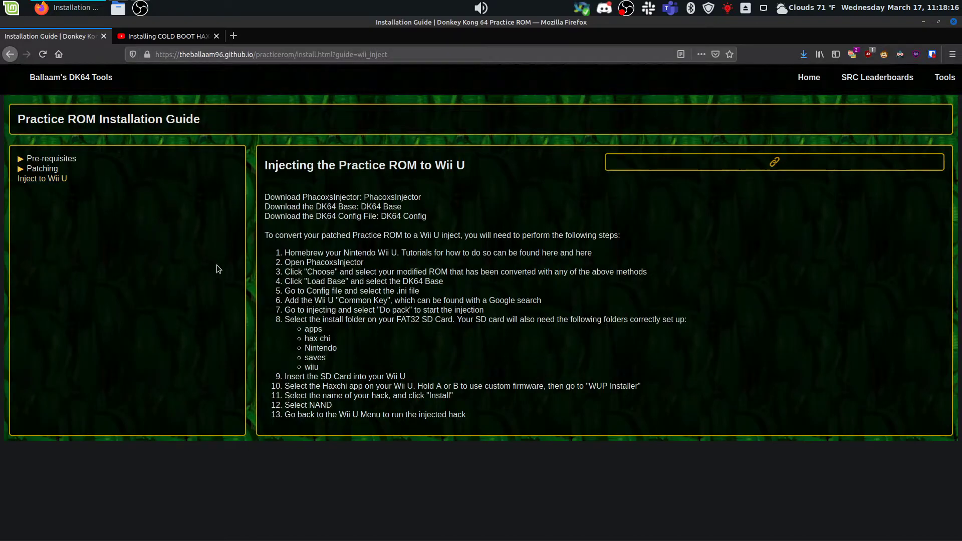
pyautogui.moveTo(272, 426)
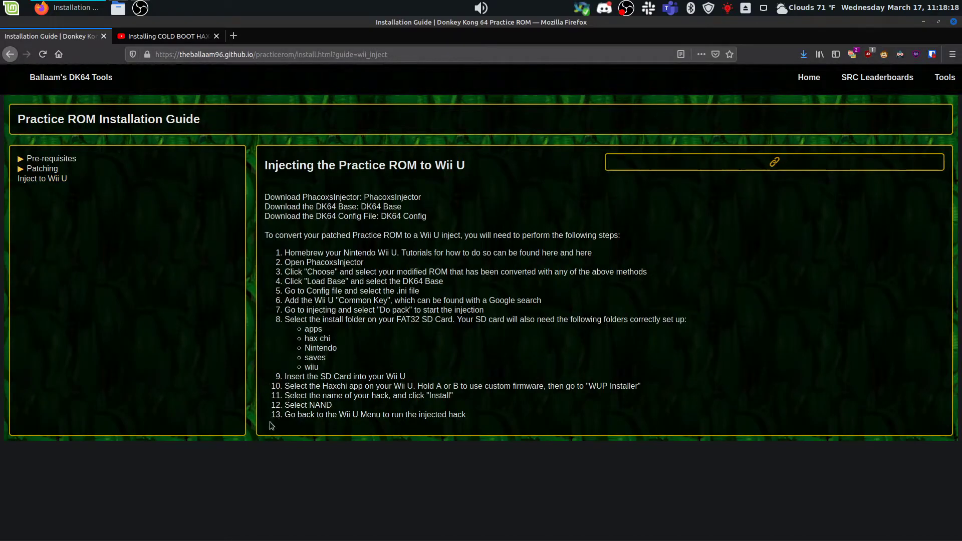
pyautogui.moveTo(391, 198)
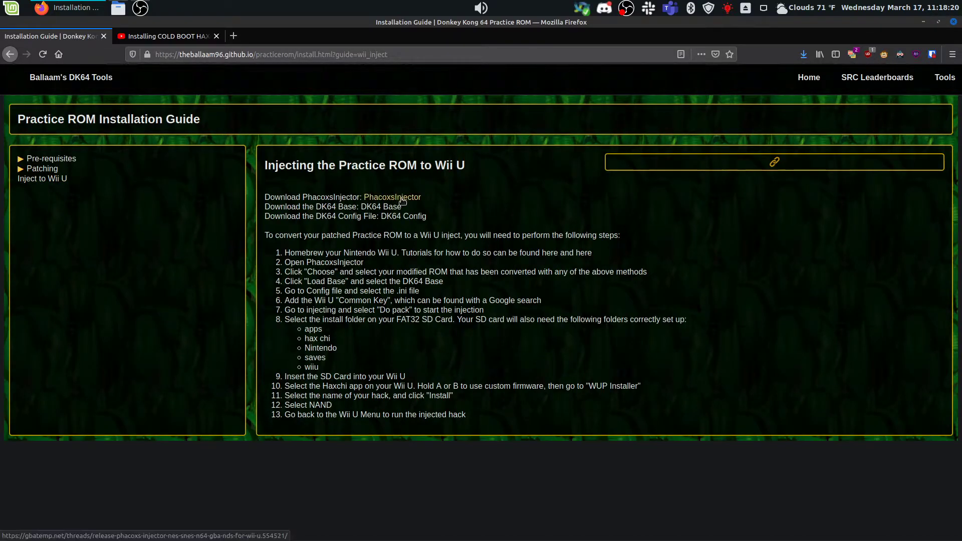
pyautogui.click(391, 197)
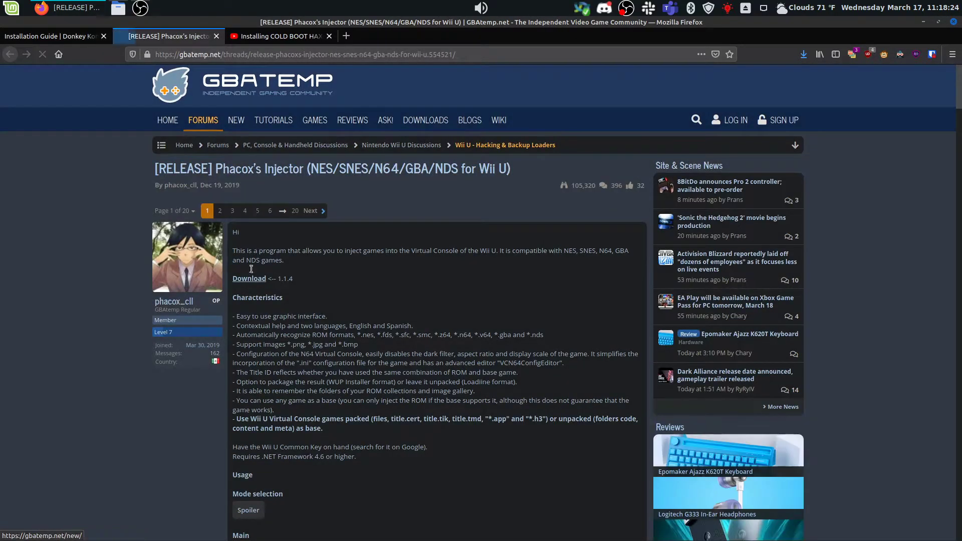
pyautogui.click(52, 36)
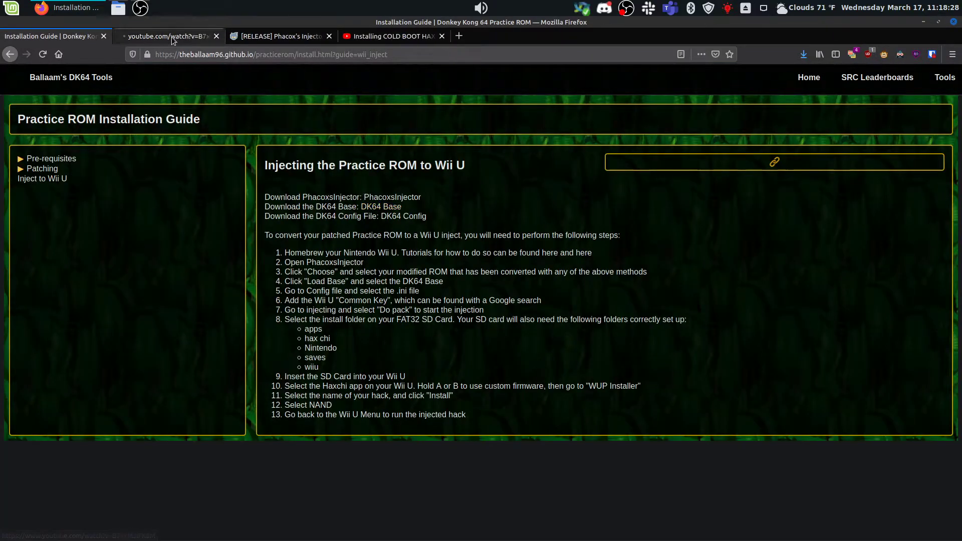
# Step: Check the WUP installer video, open the DK64 config download page, then bring the file manager into view
pyautogui.click(165, 36)
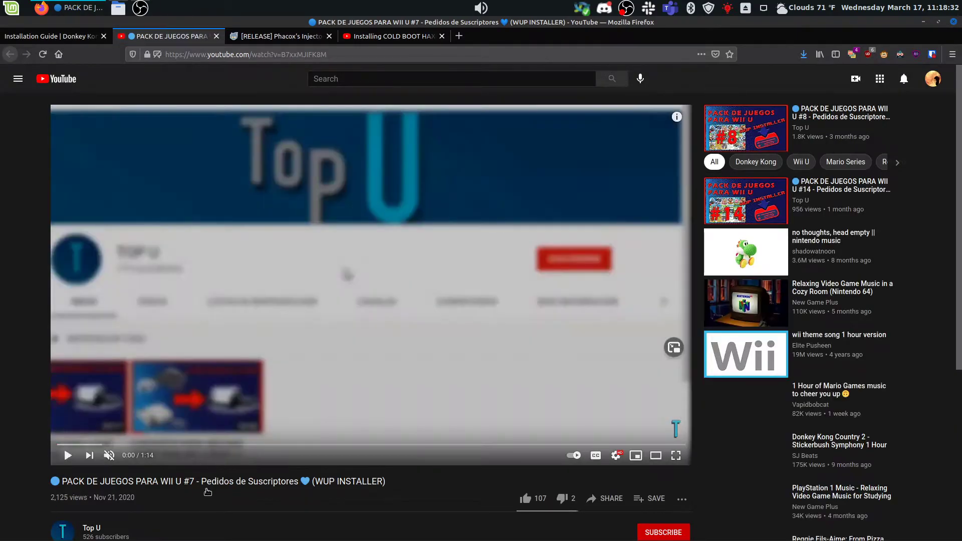
pyautogui.scroll(-3)
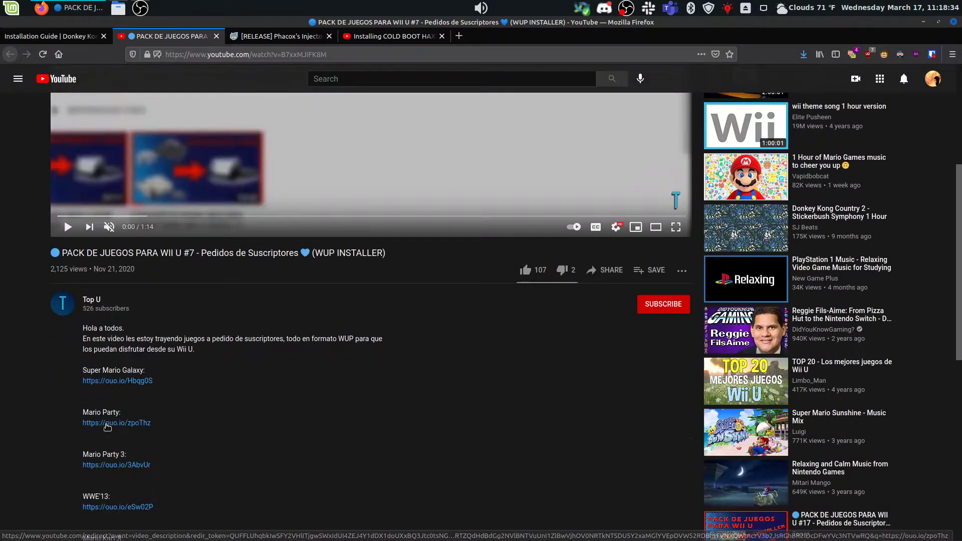
pyautogui.scroll(-3)
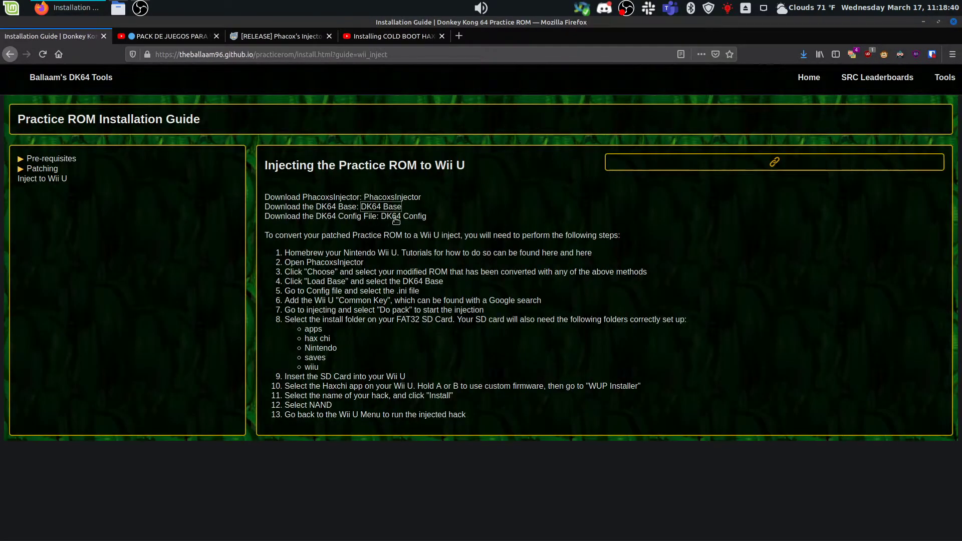
pyautogui.click(412, 217)
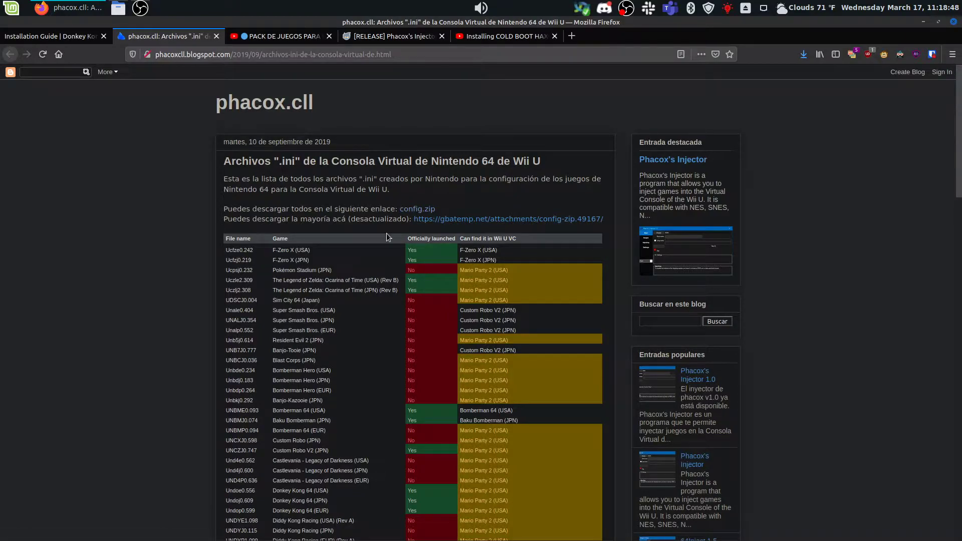
pyautogui.click(52, 36)
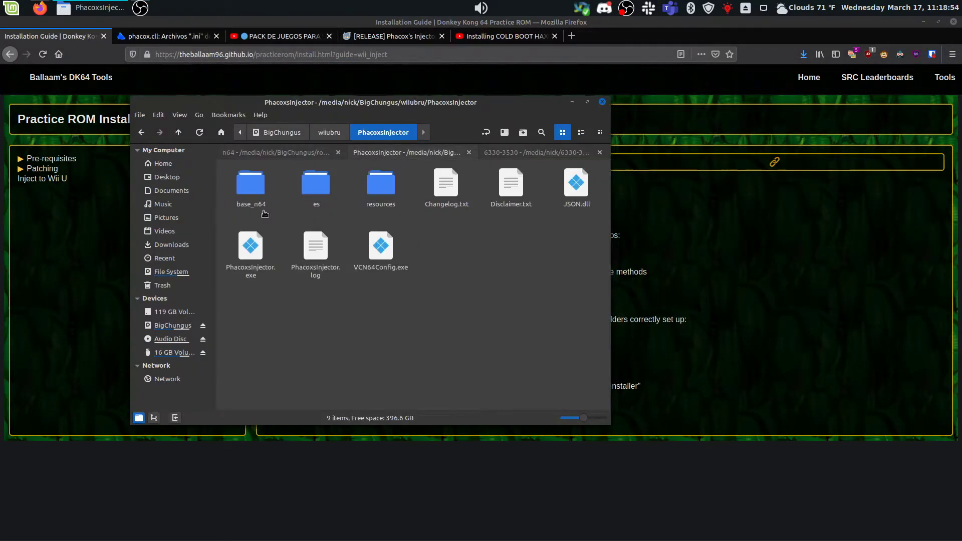
# Step: Launch PhacoxsInjector.exe from the PhacoxsInjector folder in Nemo
pyautogui.doubleClick(250, 250)
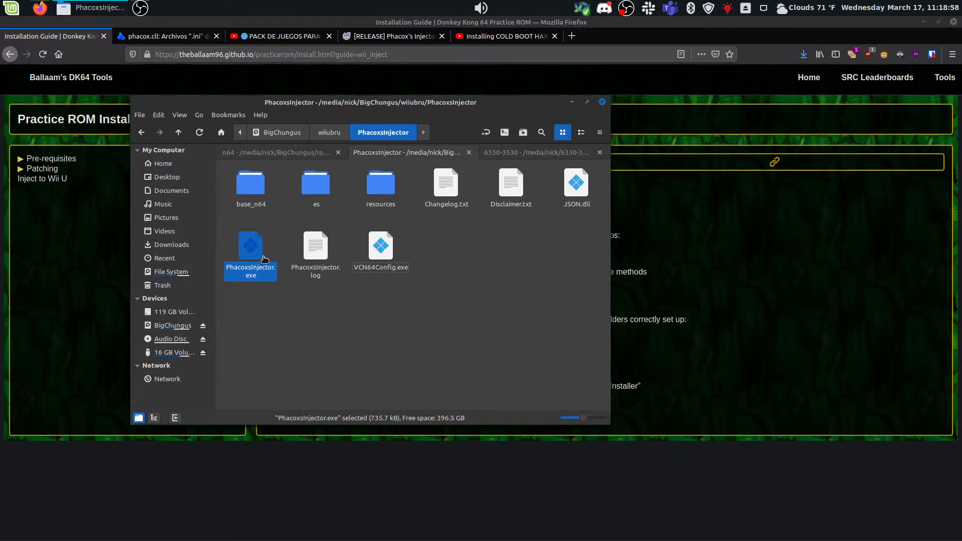
pyautogui.doubleClick(249, 249)
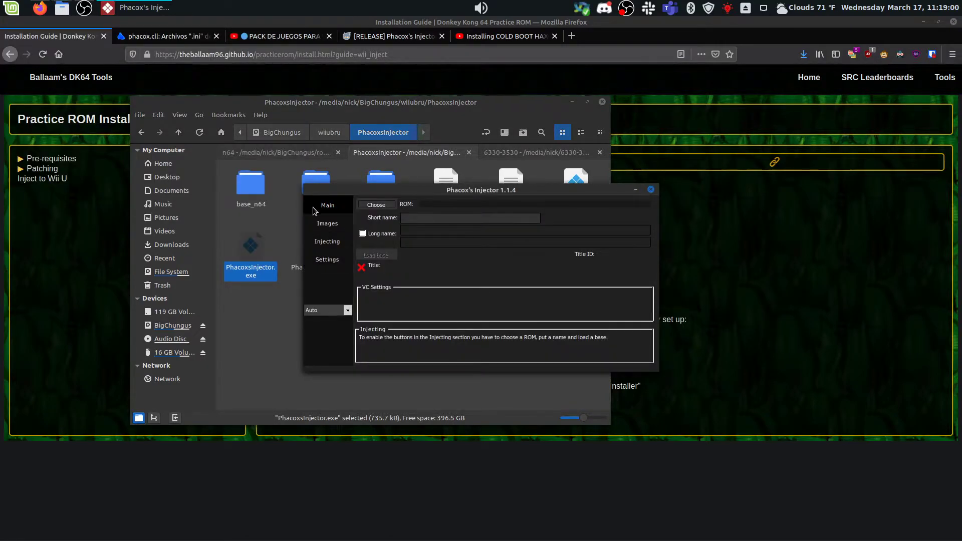
# Step: Check the Wii U common key entry on the injector's Settings page
pyautogui.click(326, 259)
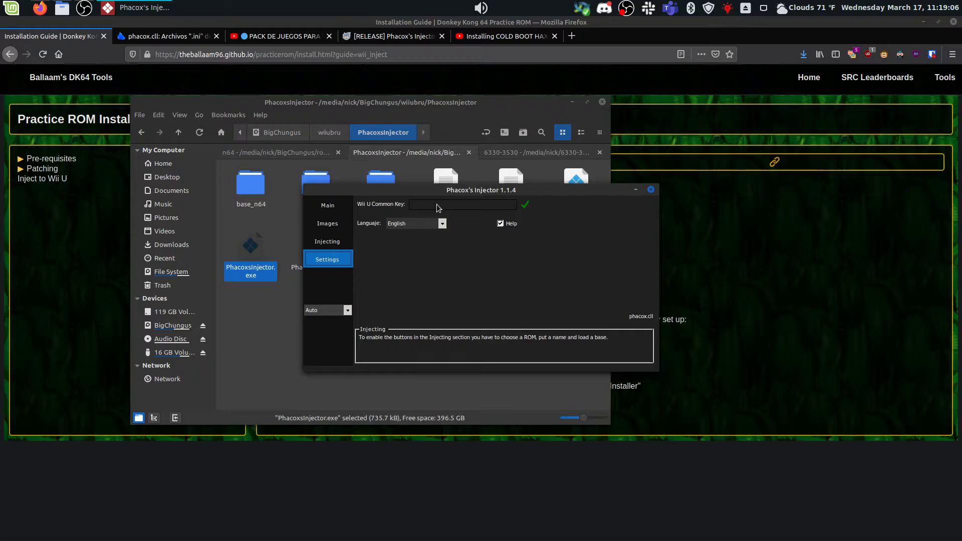
pyautogui.click(524, 205)
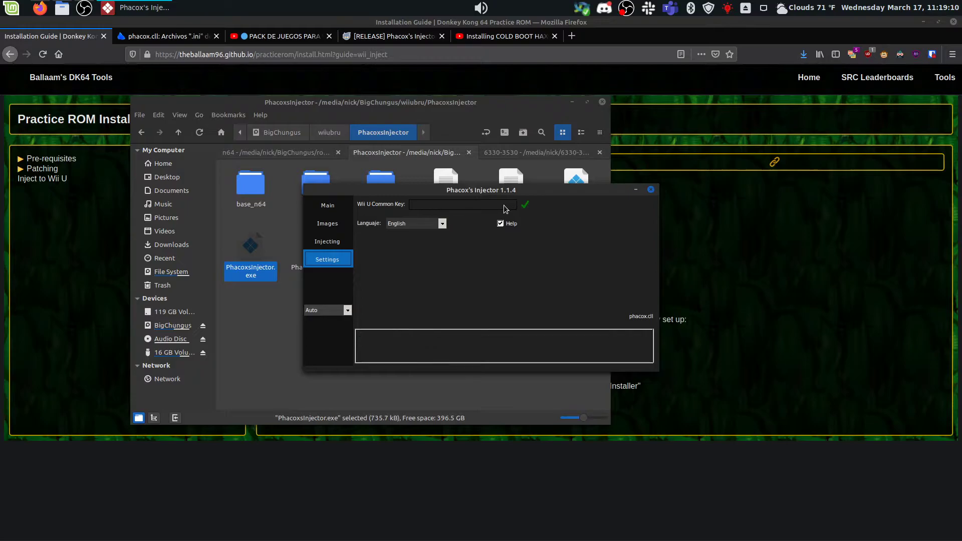
pyautogui.moveTo(387, 236)
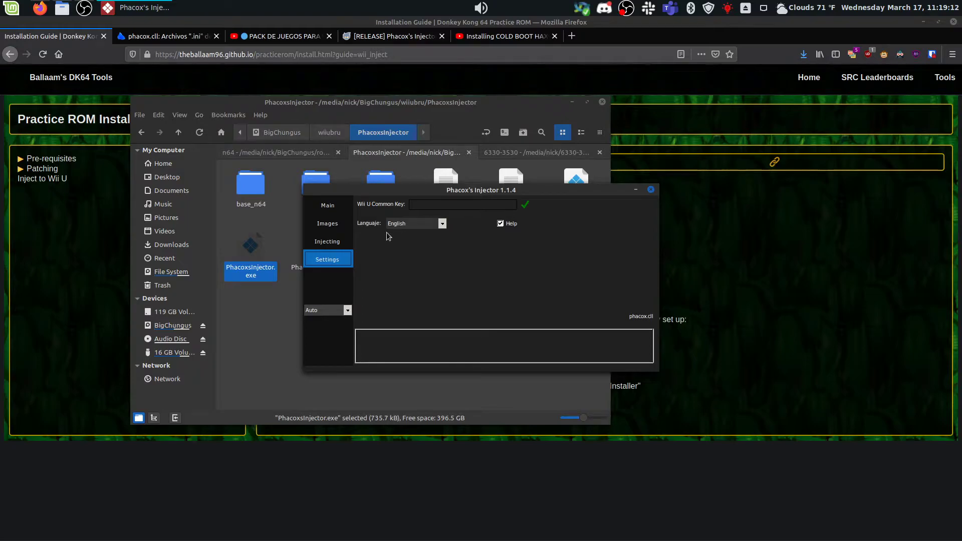
pyautogui.click(328, 204)
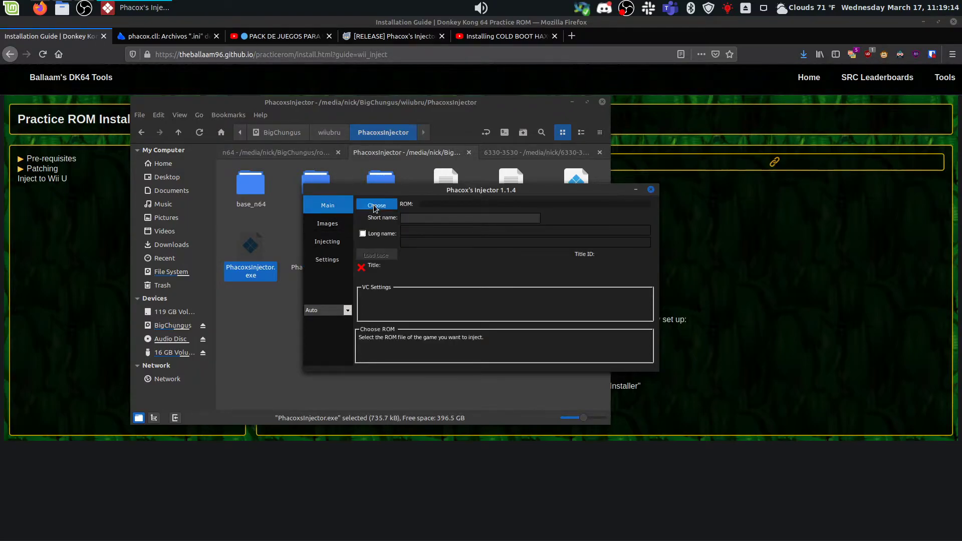
# Step: Load DK64_Practice_ROM_v1.3.z64 and enter the short name DK64 Practice Rom 1.3
pyautogui.click(376, 205)
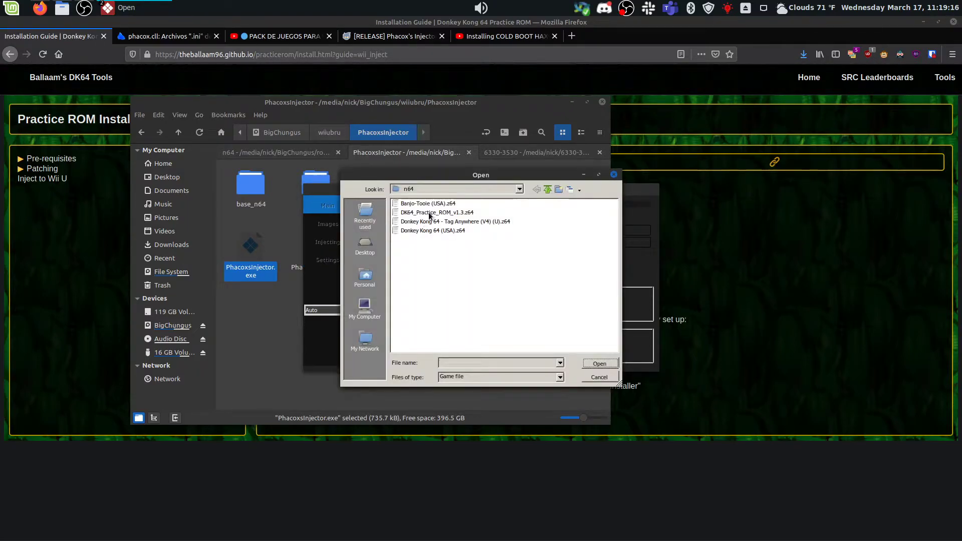
pyautogui.doubleClick(436, 212)
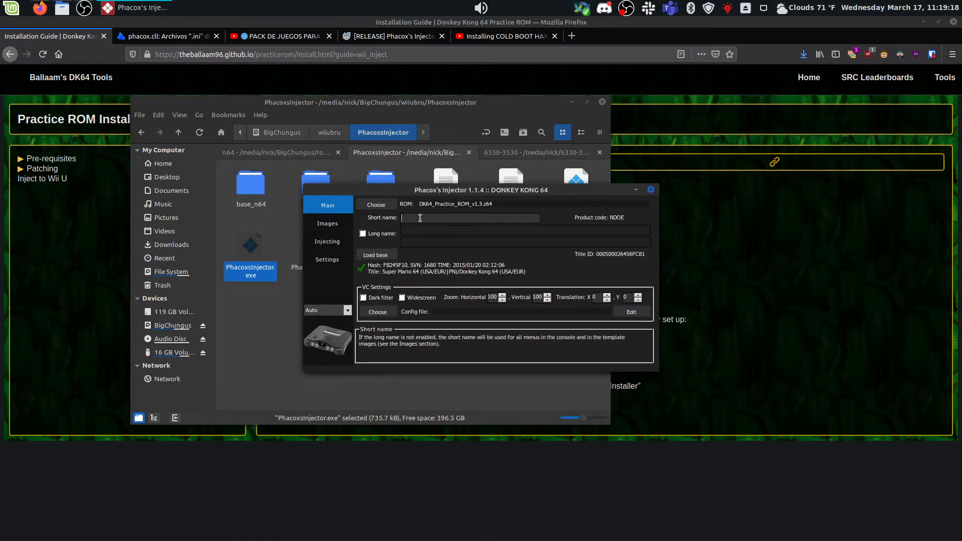
pyautogui.write('DK64 Prac: :: ( ) n . !')
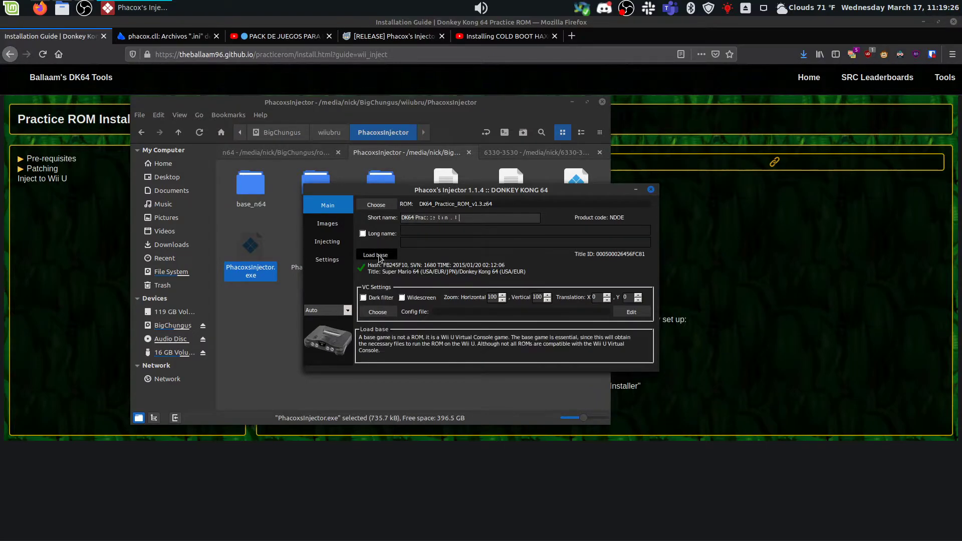
# Step: Load the Donkey Kong 64 folder as the Virtual Console base game
pyautogui.click(375, 254)
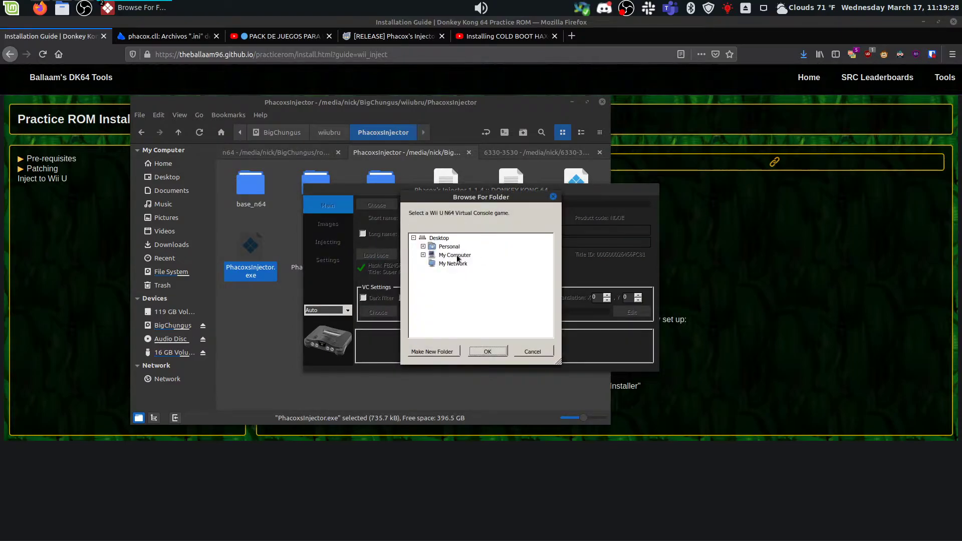
pyautogui.click(423, 255)
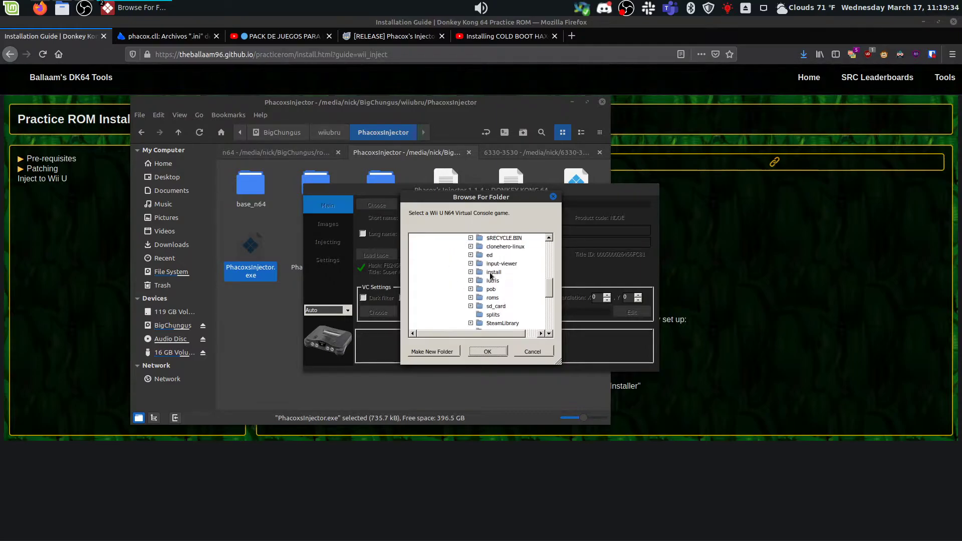
pyautogui.scroll(-3)
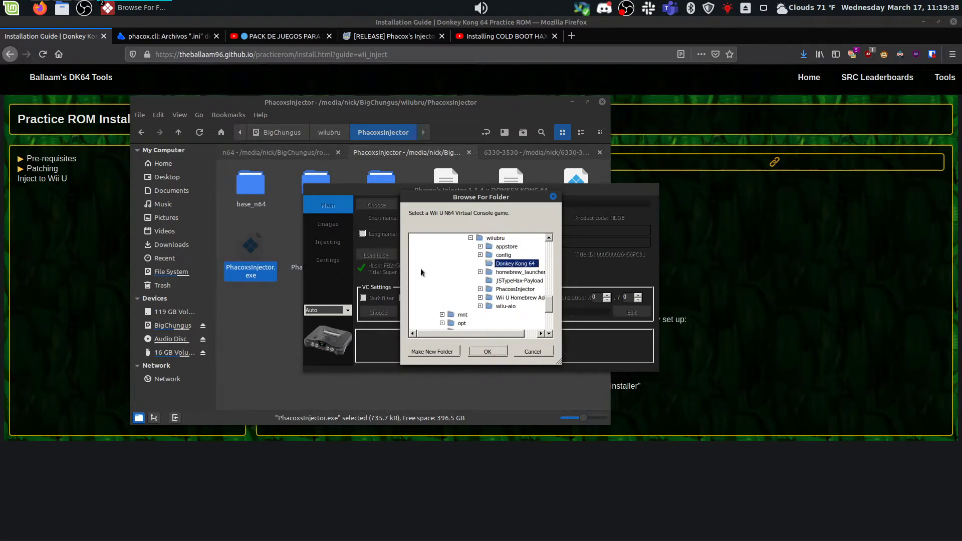
pyautogui.click(487, 351)
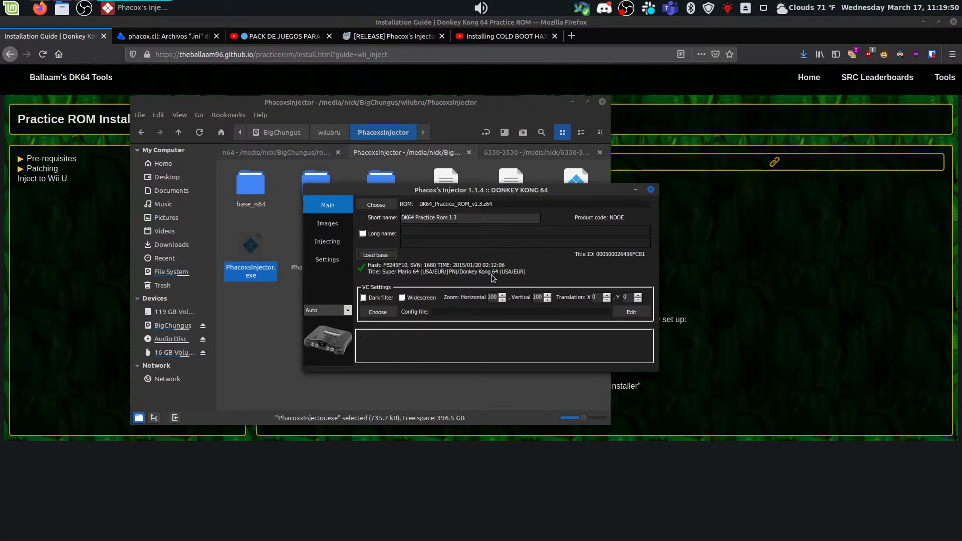
pyautogui.click(376, 253)
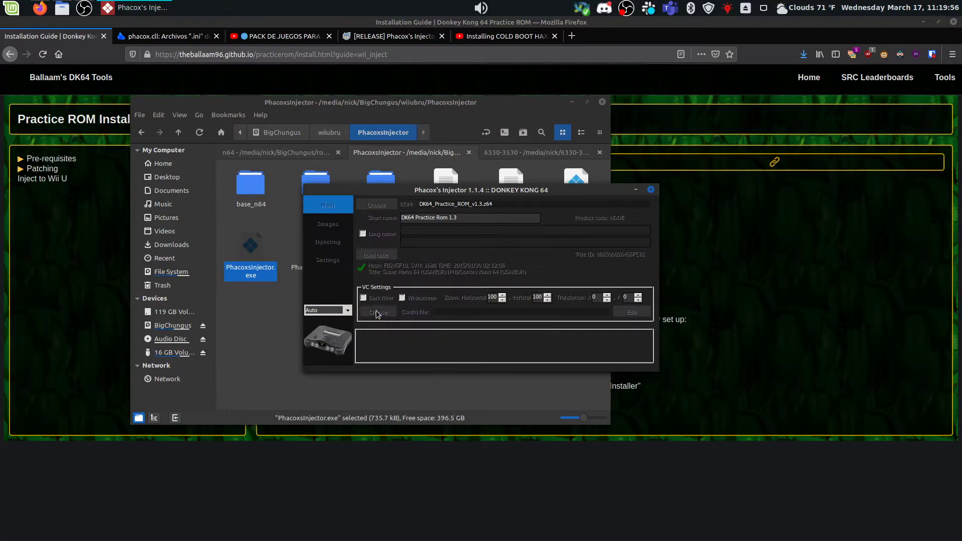
# Step: Set the VC config file to Undoe0.556.ini from BigChungus > wiiubru > config
pyautogui.click(376, 312)
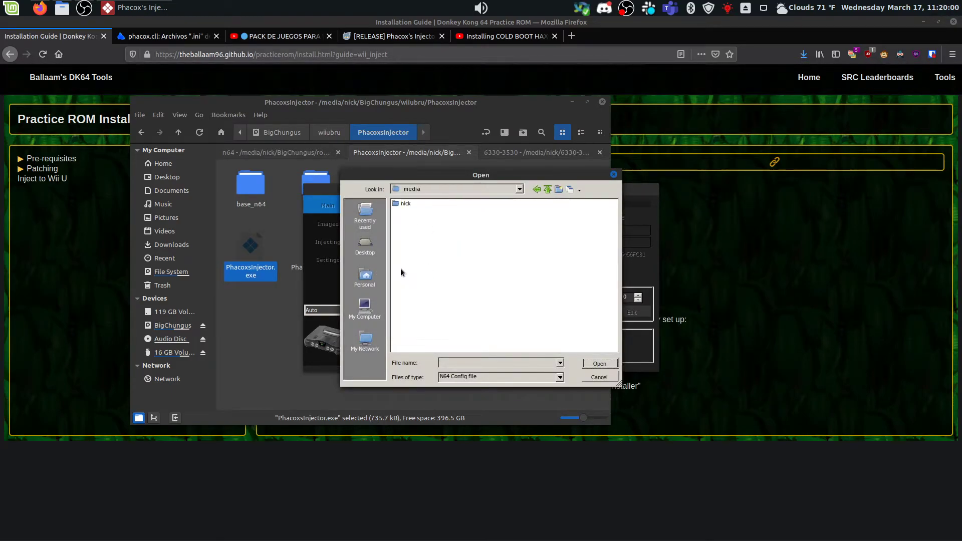
pyautogui.doubleClick(405, 203)
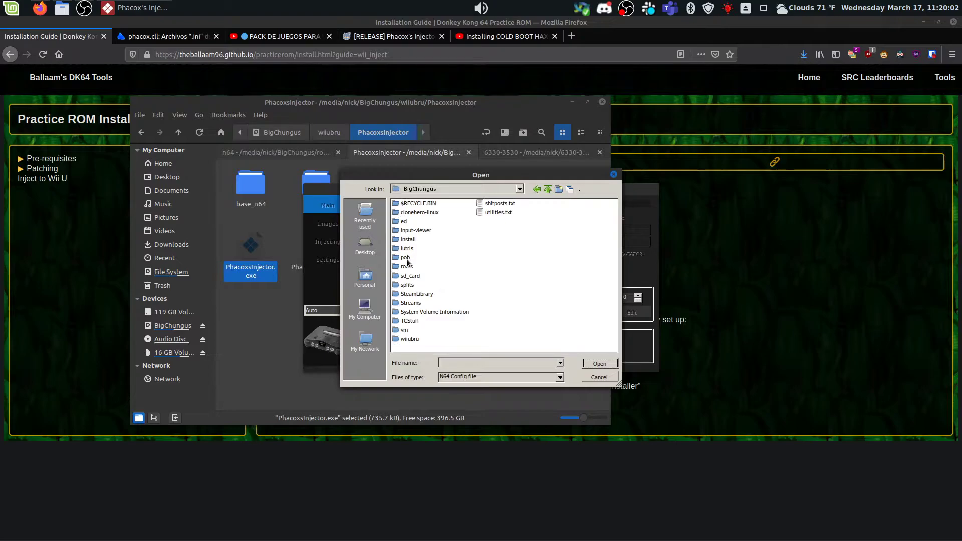
pyautogui.click(408, 339)
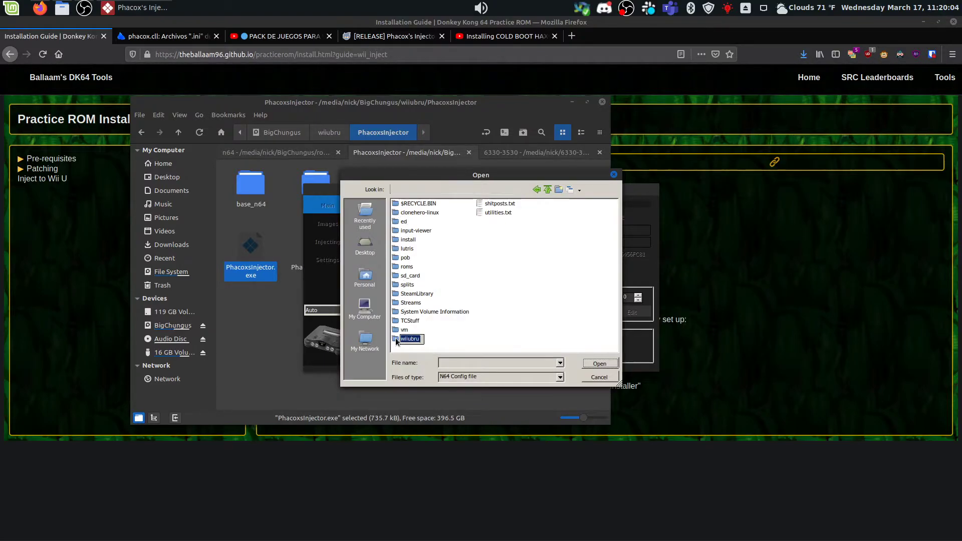
pyautogui.doubleClick(409, 338)
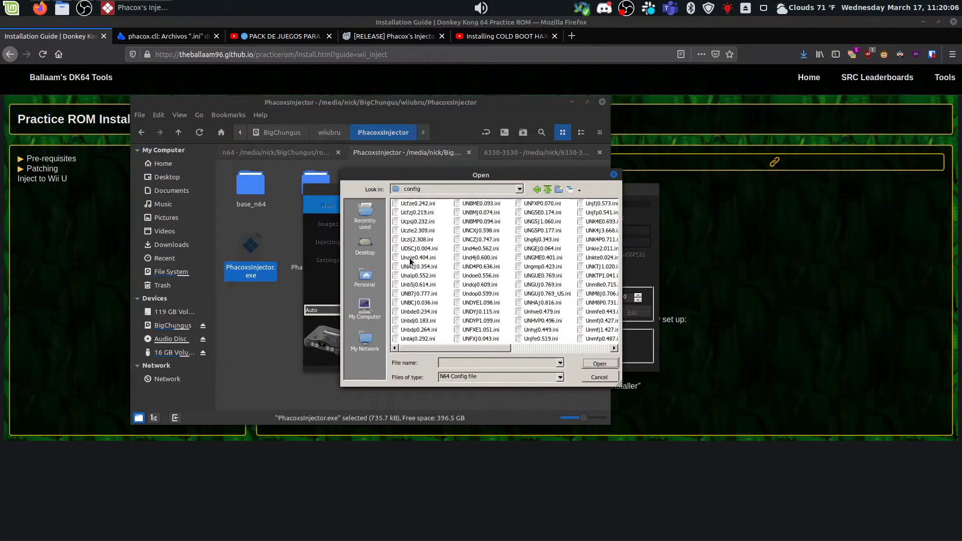
pyautogui.moveTo(471, 272)
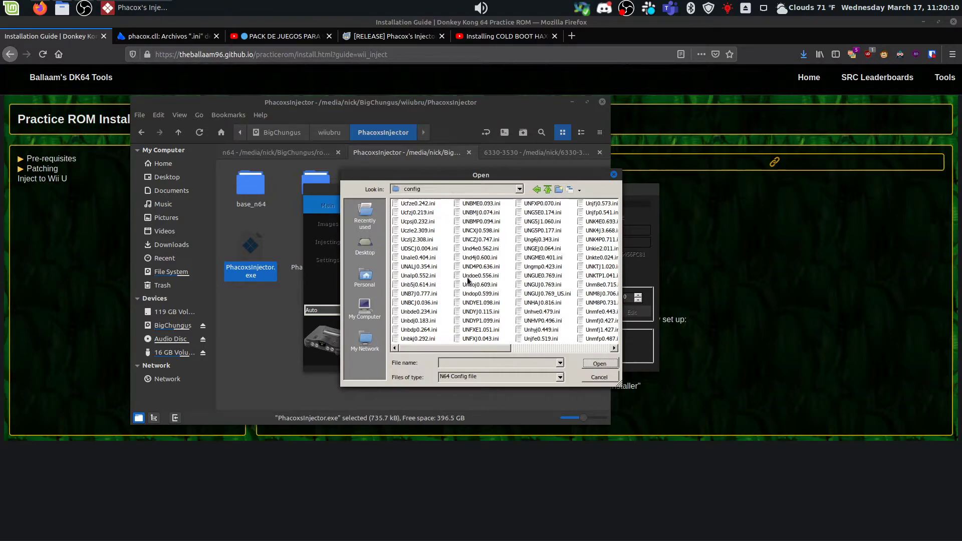
pyautogui.click(481, 275)
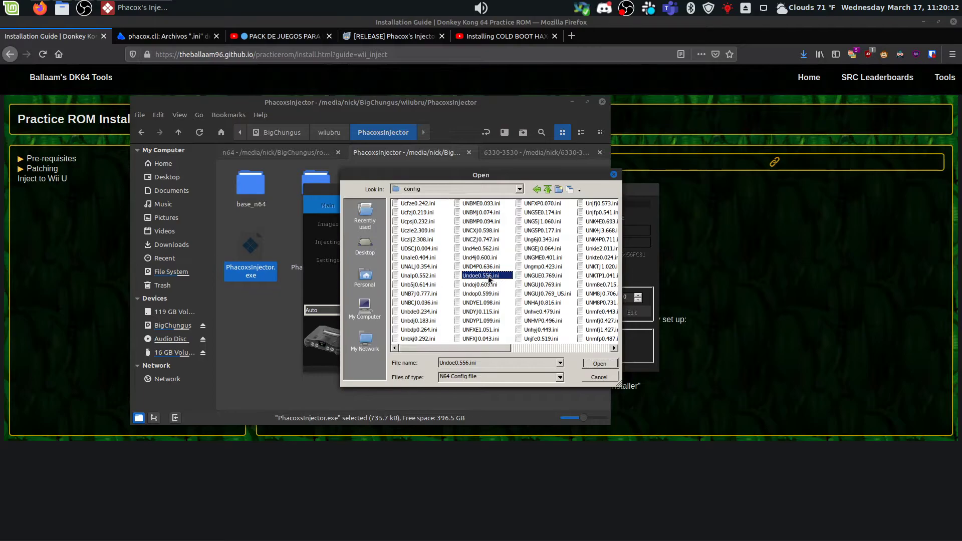
pyautogui.click(599, 363)
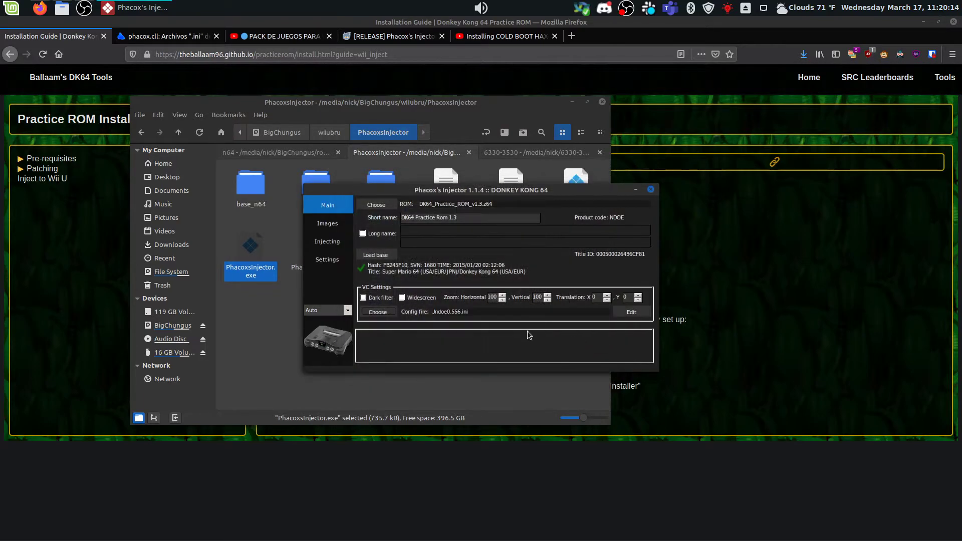
pyautogui.moveTo(406, 253)
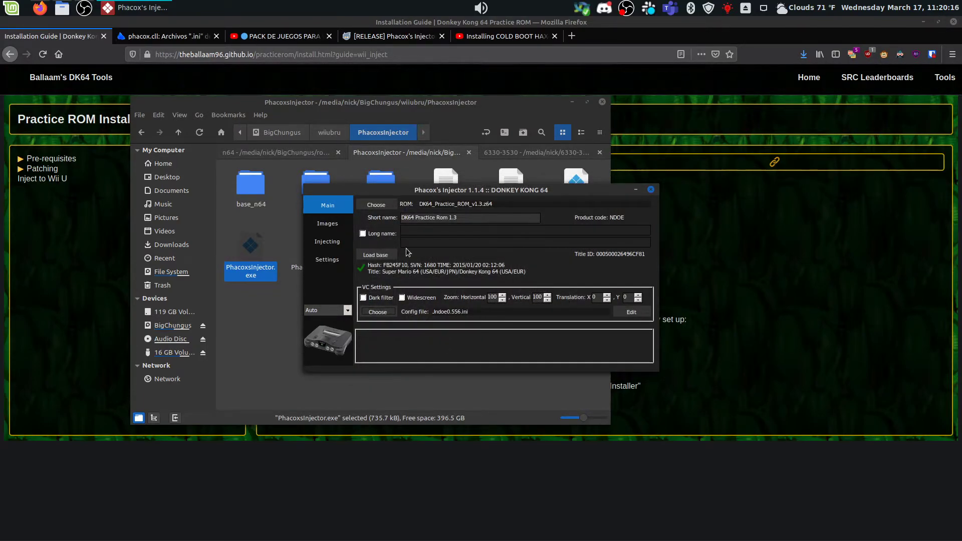
# Step: Open the 16 GB SD card in Nemo without formatting it and look through the apps and haxchi folders
pyautogui.click(327, 242)
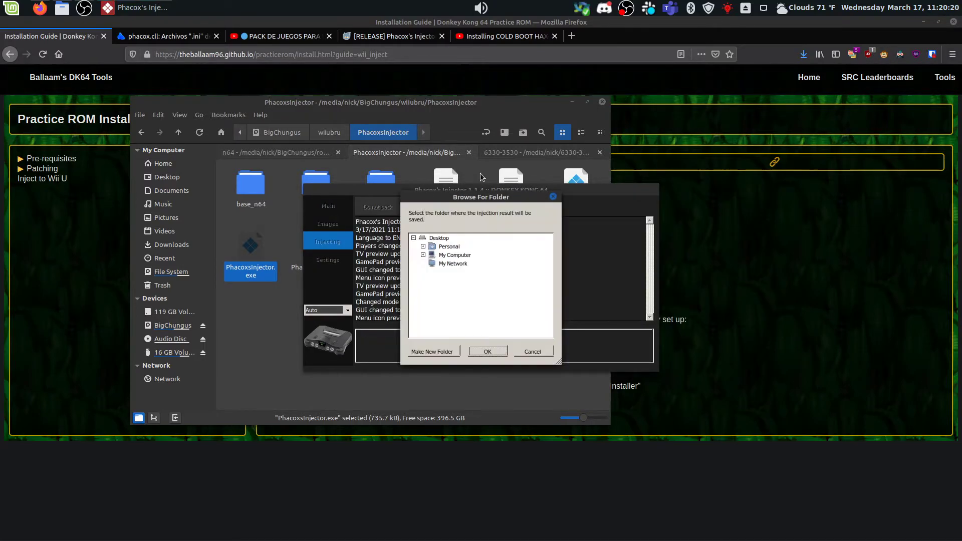
pyautogui.moveTo(434, 122)
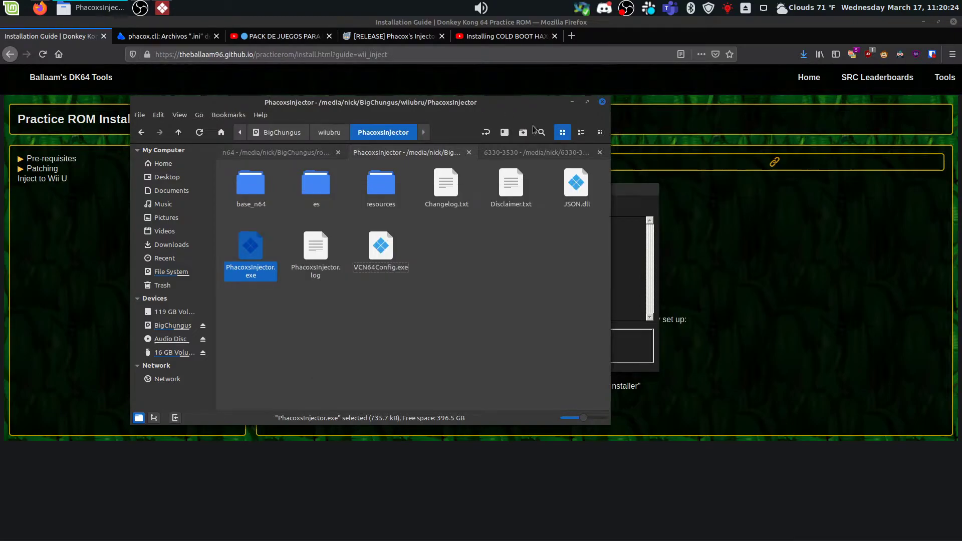
pyautogui.click(173, 352)
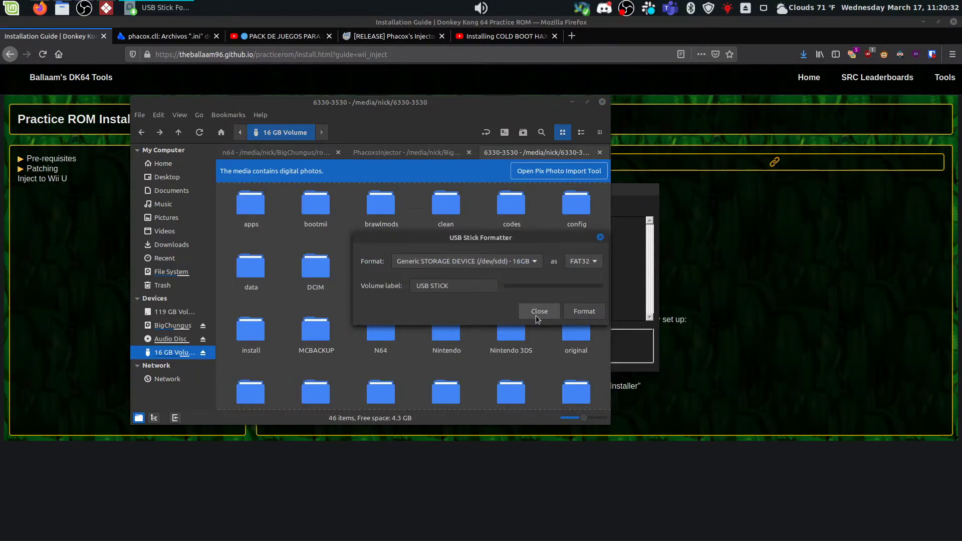
pyautogui.click(539, 311)
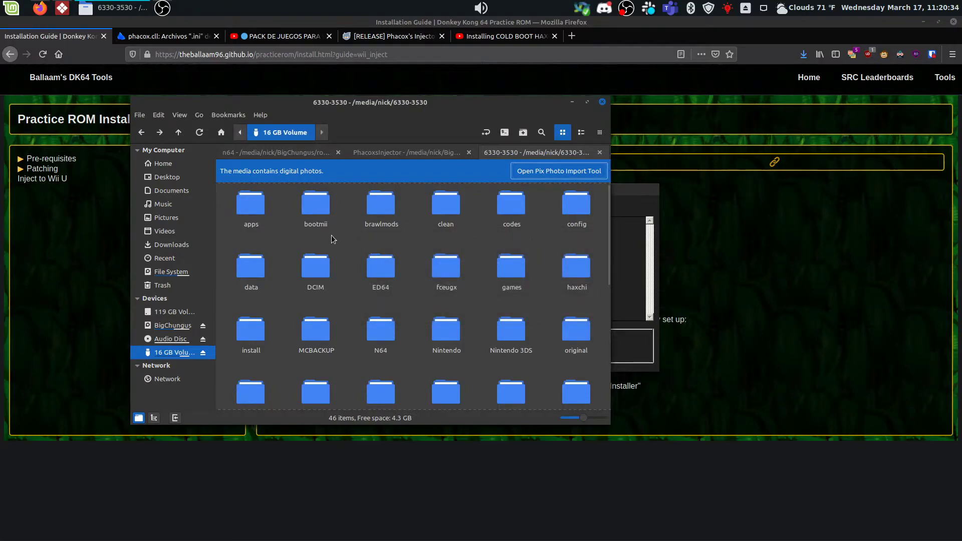
pyautogui.doubleClick(250, 203)
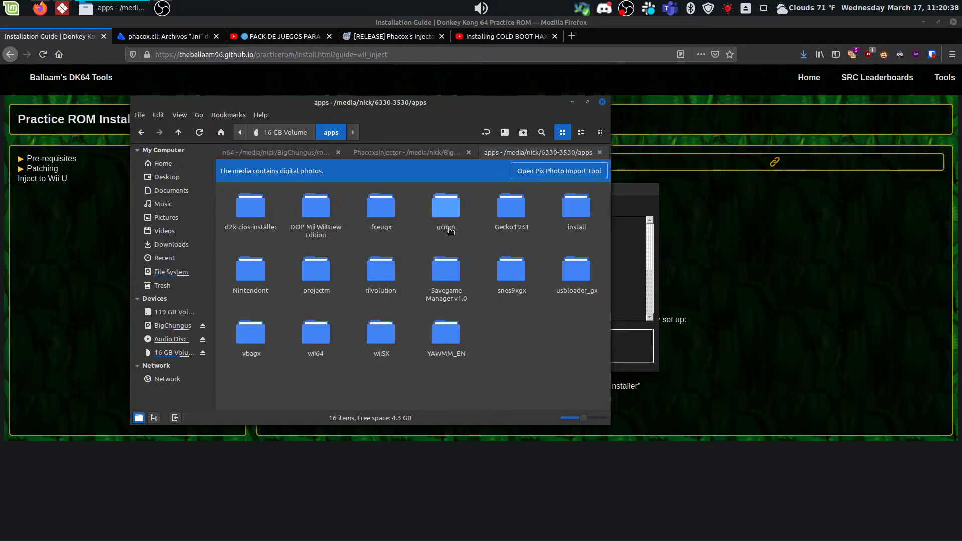
pyautogui.moveTo(416, 242)
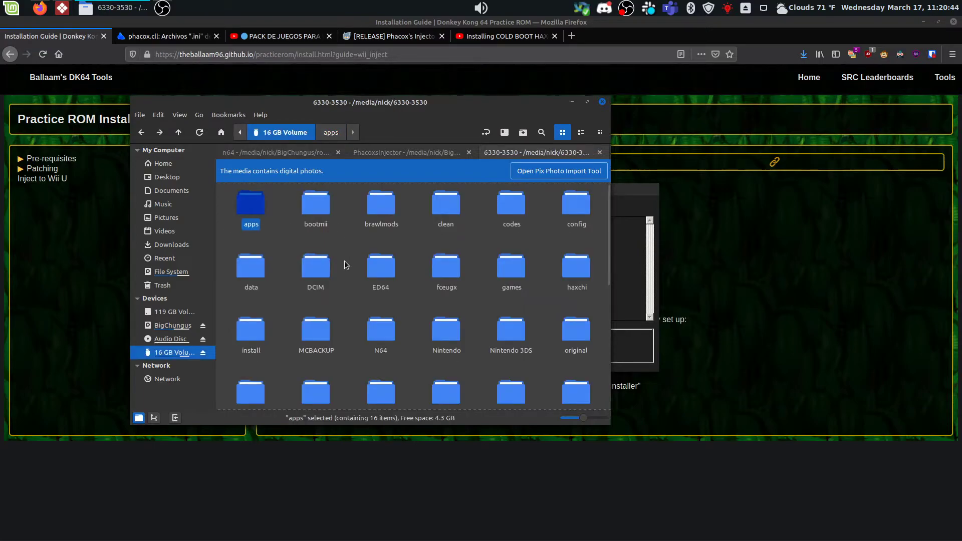
pyautogui.doubleClick(576, 268)
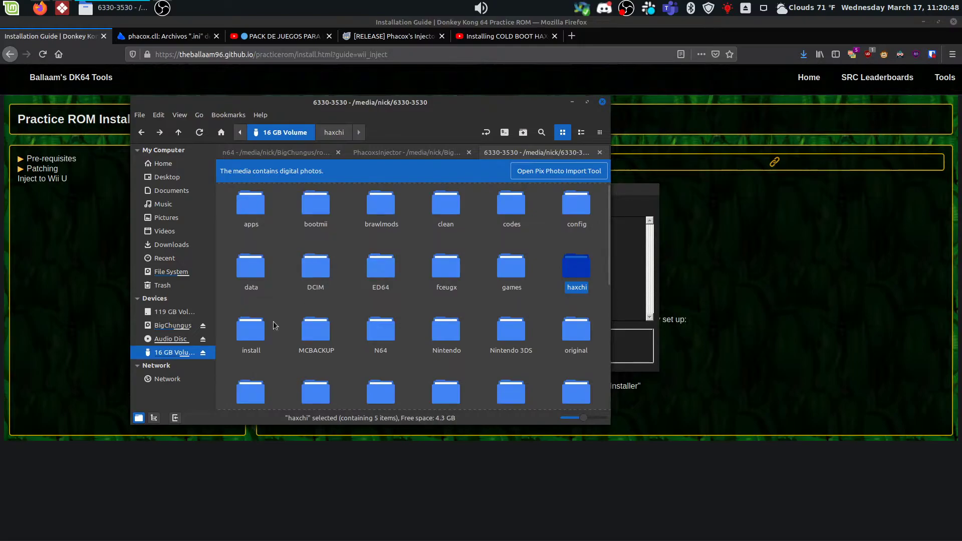
# Step: Inspect the SD card's install folder, which already holds a DK64 Practice Rom 1.3 package, and its wiiu folder
pyautogui.doubleClick(250, 327)
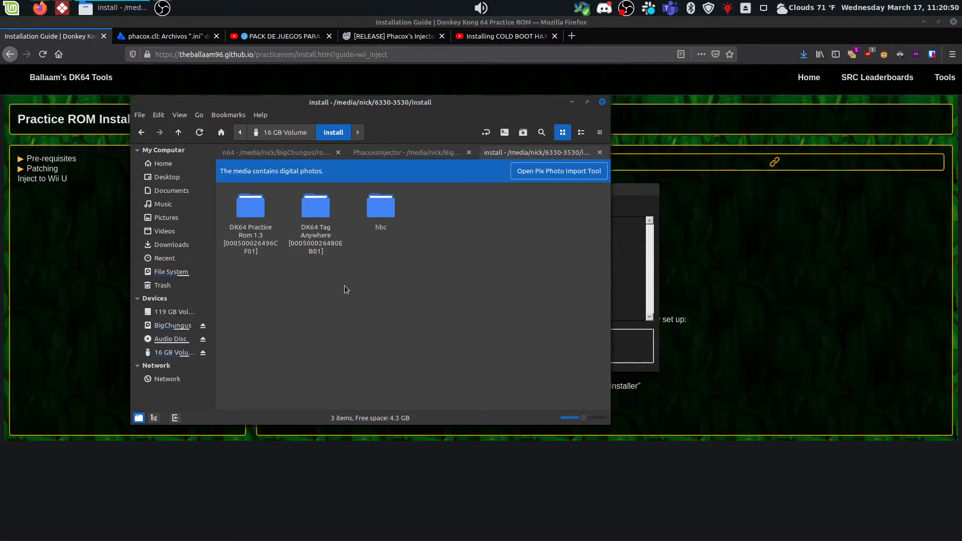
pyautogui.rightClick(250, 221)
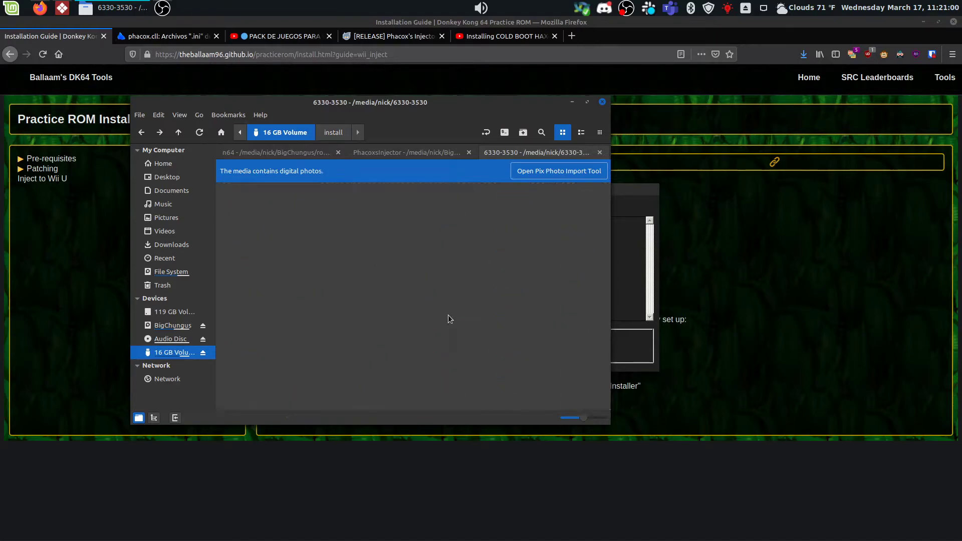
pyautogui.click(446, 239)
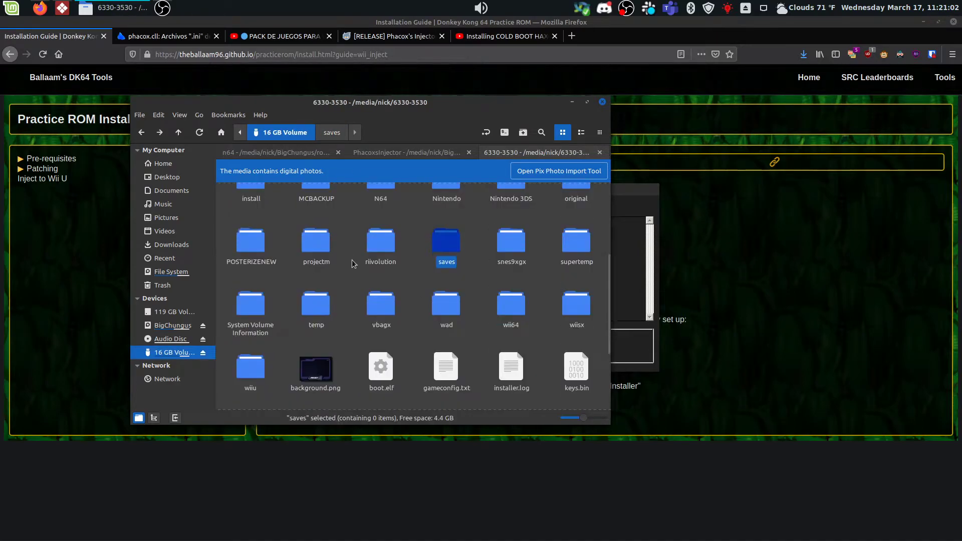
pyautogui.doubleClick(250, 365)
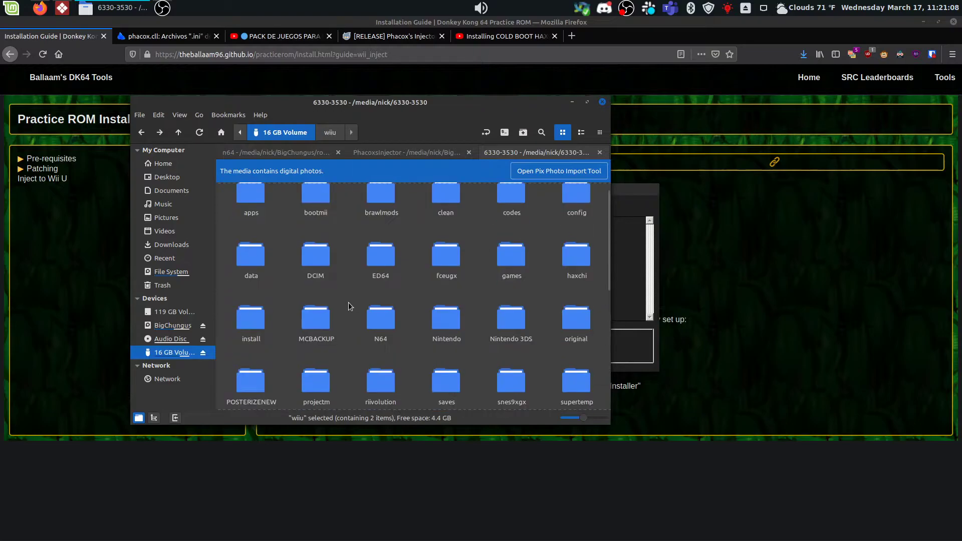
pyautogui.moveTo(563, 107)
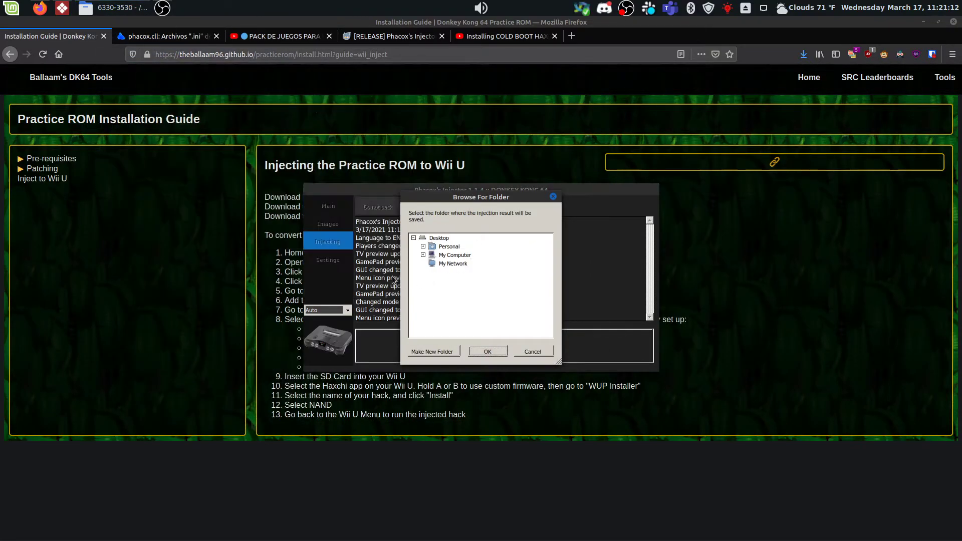
# Step: Pack the injected DK64 game into the SD card's install folder
pyautogui.scroll(-3)
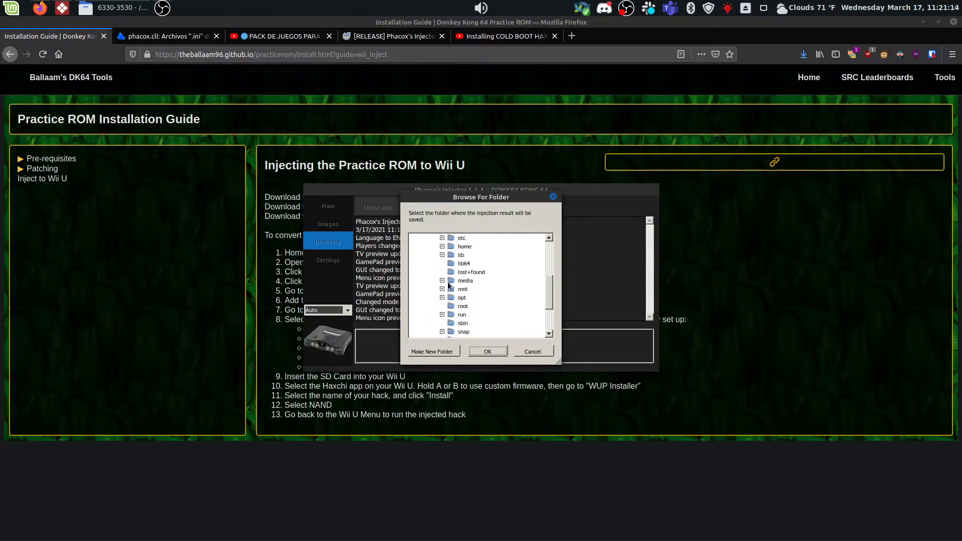
pyautogui.click(442, 281)
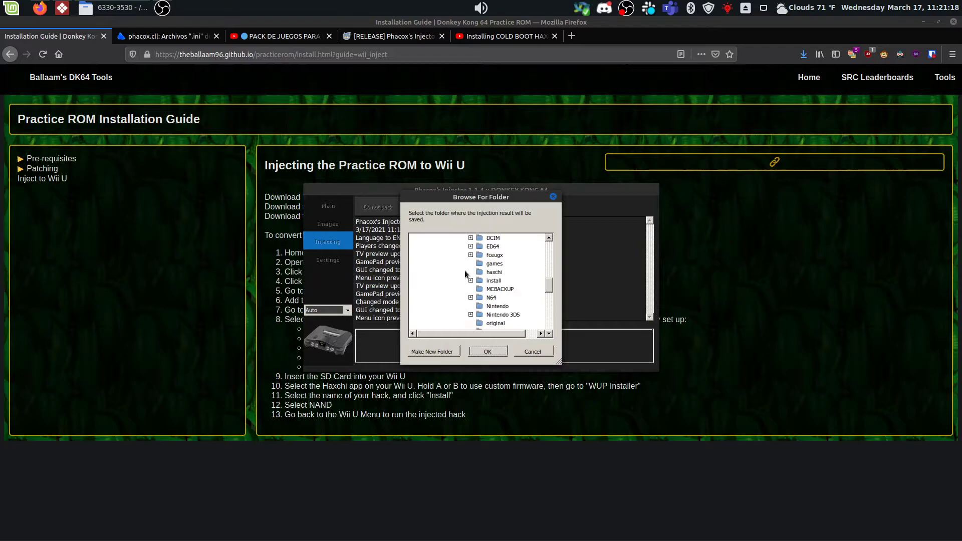
pyautogui.click(494, 281)
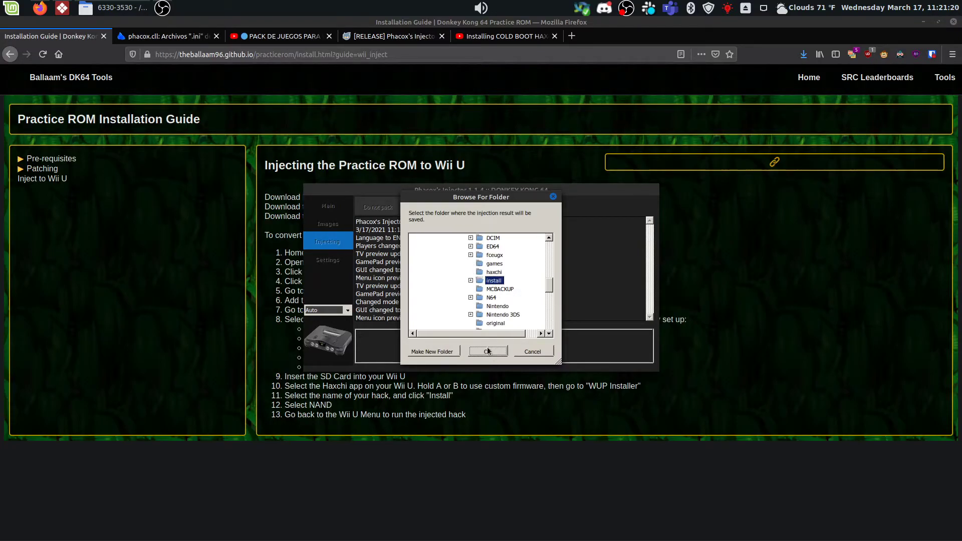
pyautogui.click(488, 351)
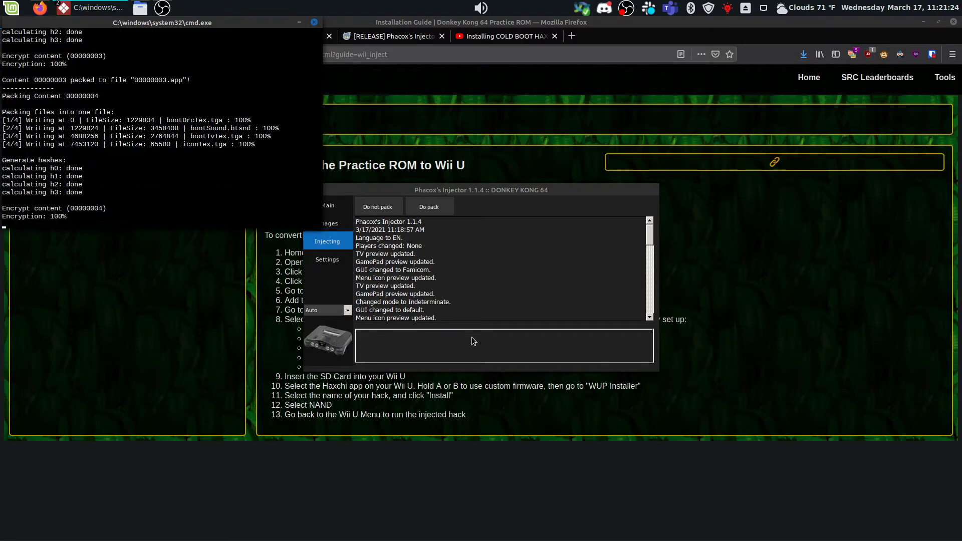
pyautogui.moveTo(505, 338)
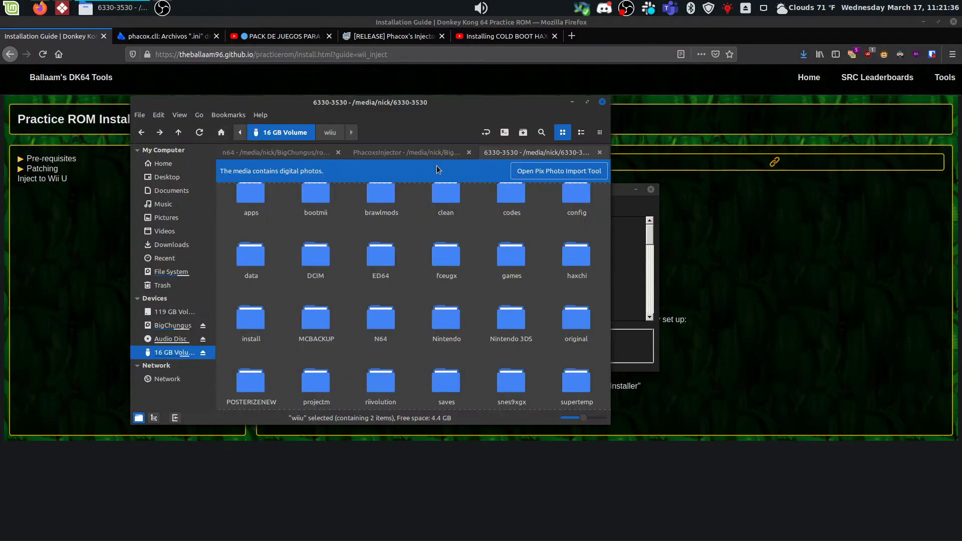
# Step: Check the output in the install folder and safely eject the SD card
pyautogui.doubleClick(251, 319)
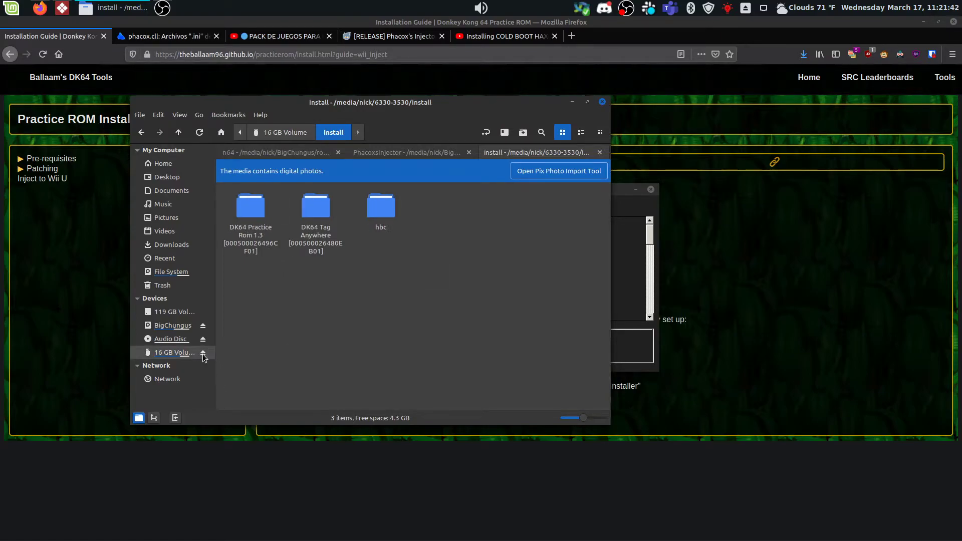
pyautogui.click(203, 352)
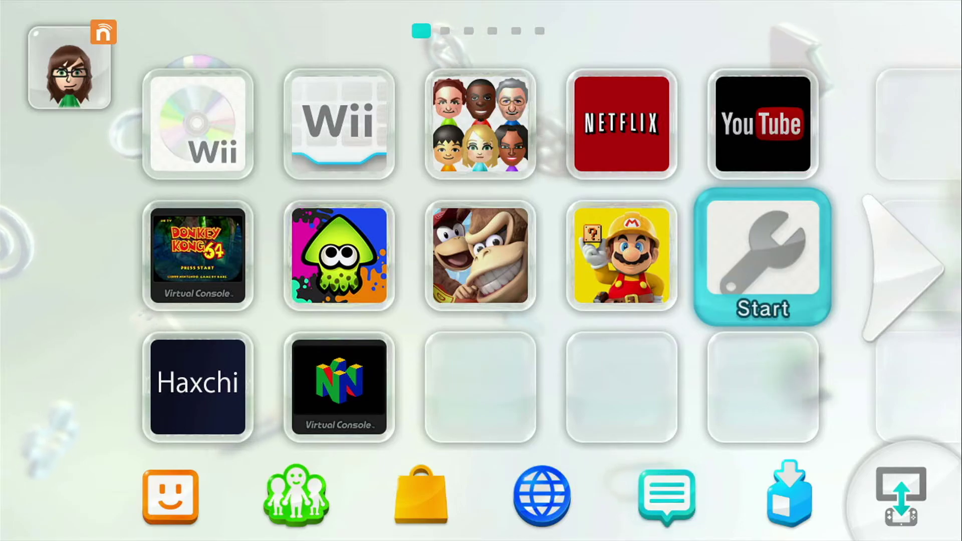
# Step: Launch Haxchi from the Wii U Menu and start it to reach the Homebrew Launcher
pyautogui.click(197, 388)
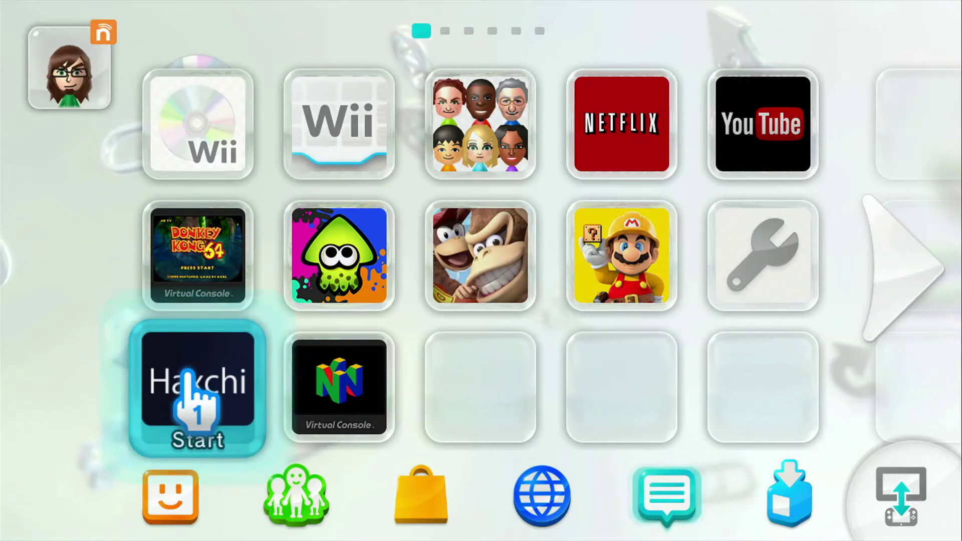
pyautogui.click(198, 388)
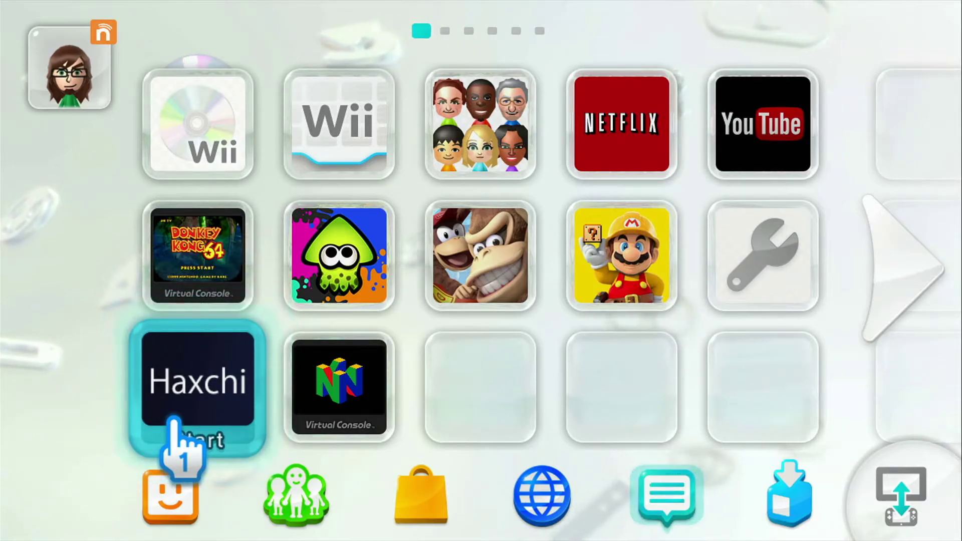
pyautogui.click(198, 382)
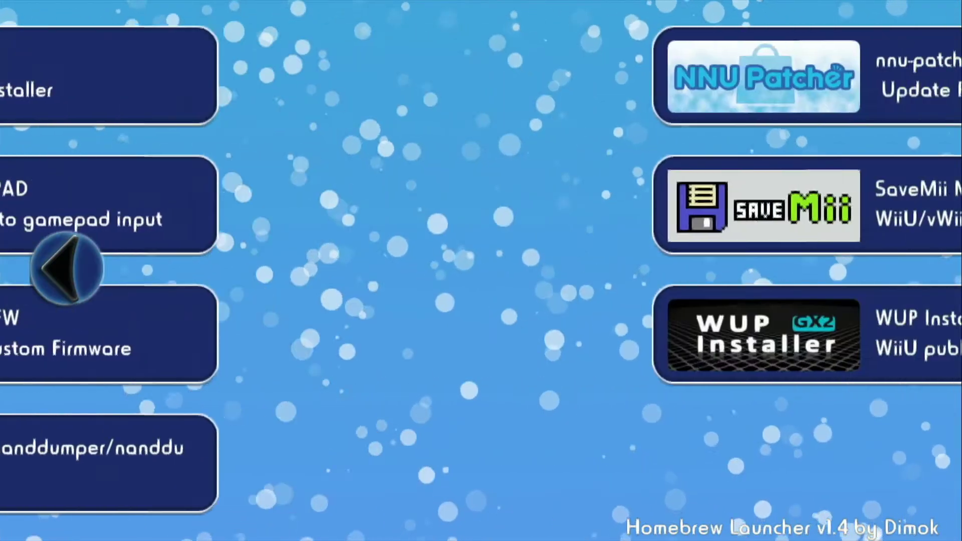
# Step: Load the WUP Installer GX2 app from the Homebrew Launcher list
pyautogui.click(761, 337)
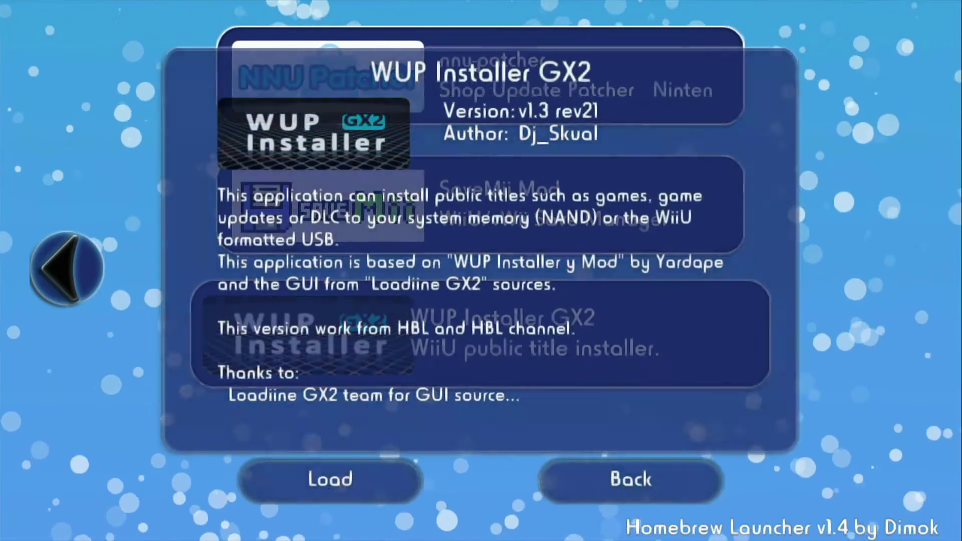
pyautogui.click(330, 479)
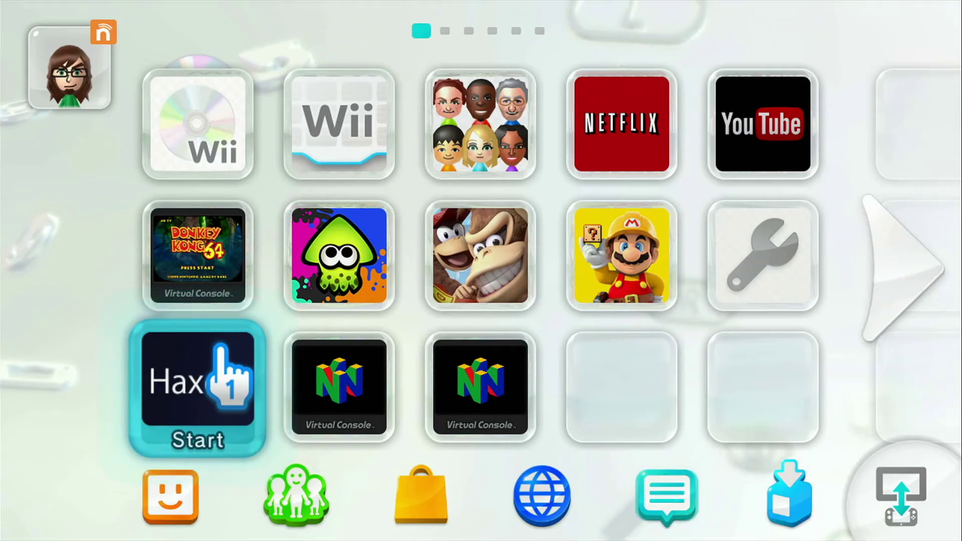
# Step: Leave the installer and return to the Wii U home menu
pyautogui.click(197, 387)
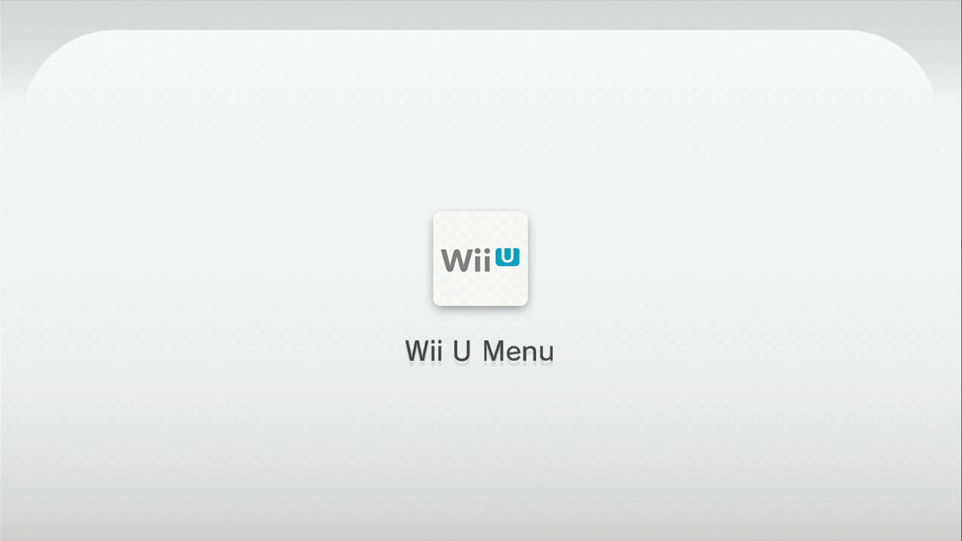
pyautogui.click(480, 261)
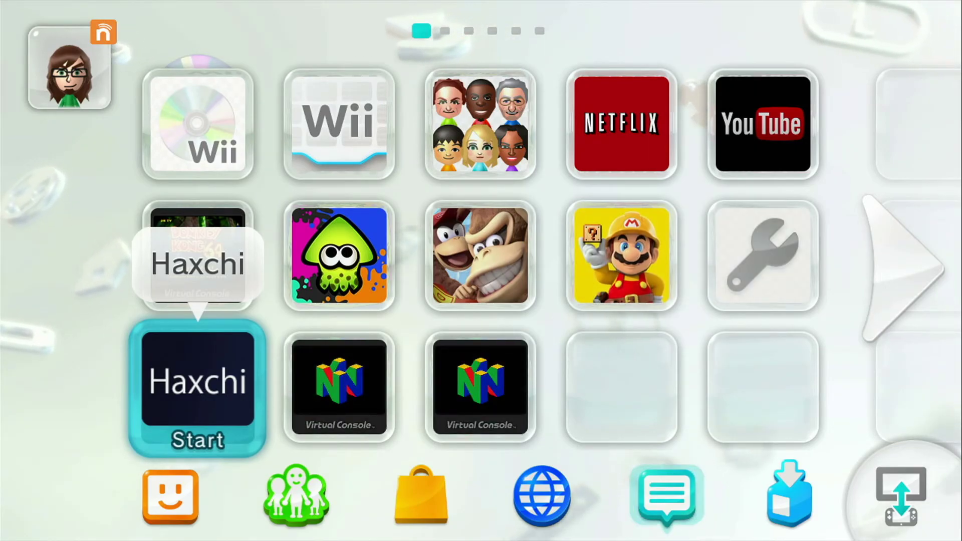
# Step: Start the newly installed DK64 N64 Virtual Console title from the menu
pyautogui.click(480, 388)
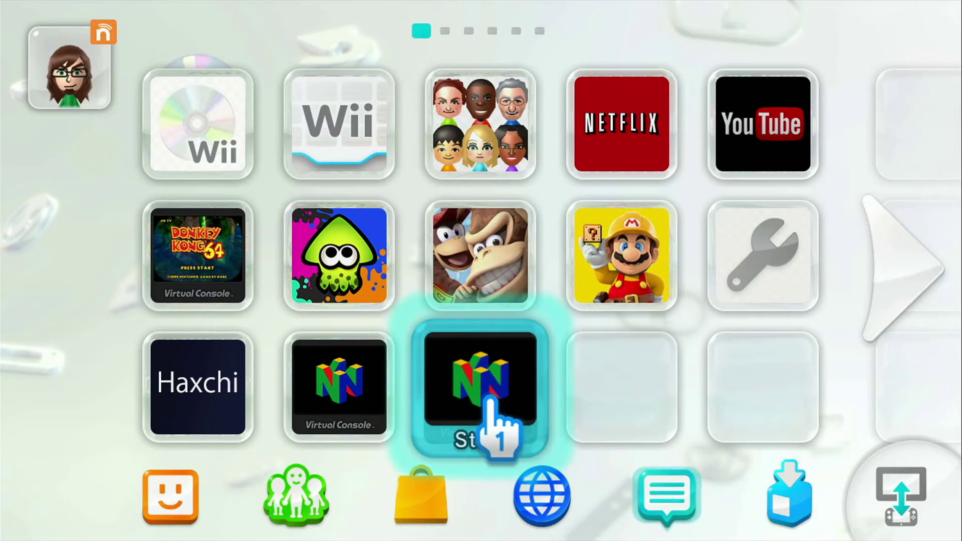
pyautogui.click(480, 388)
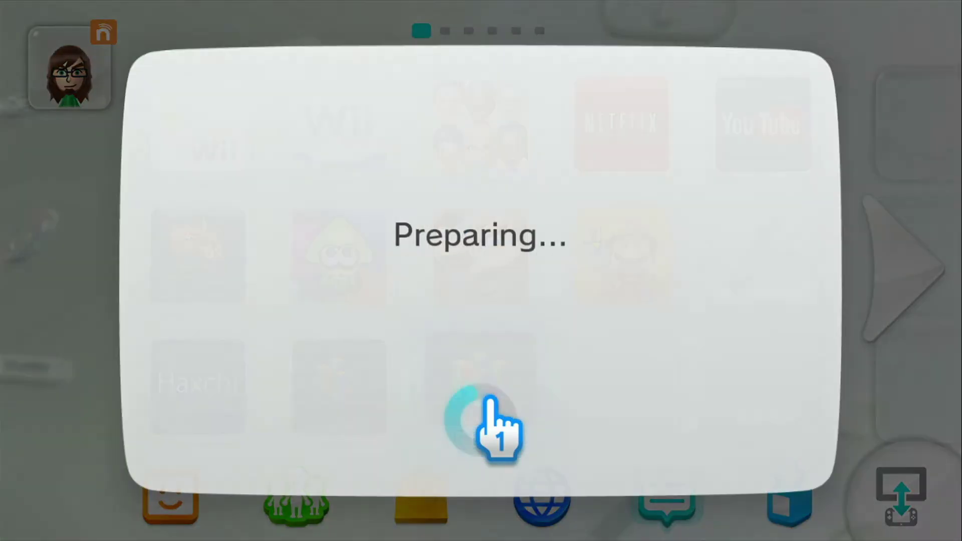